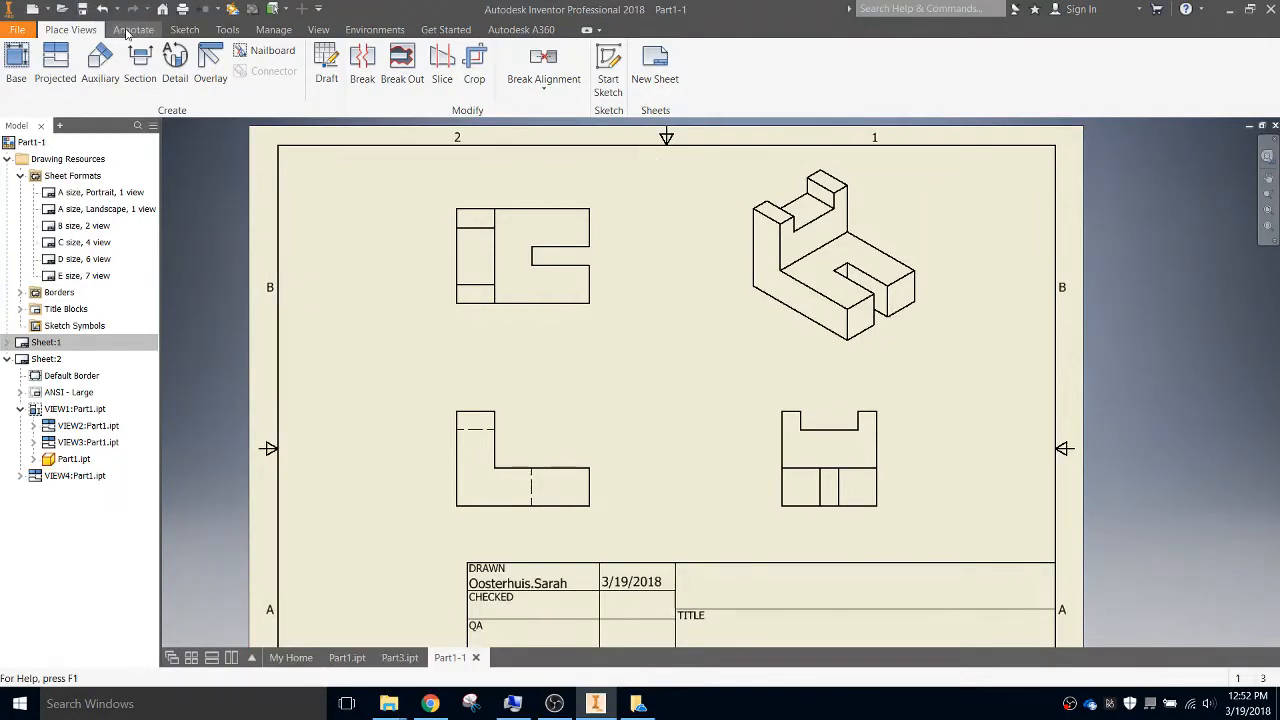
Switch to the Annotate tab to reach the drawing dimensioning tools
left_click(134, 29)
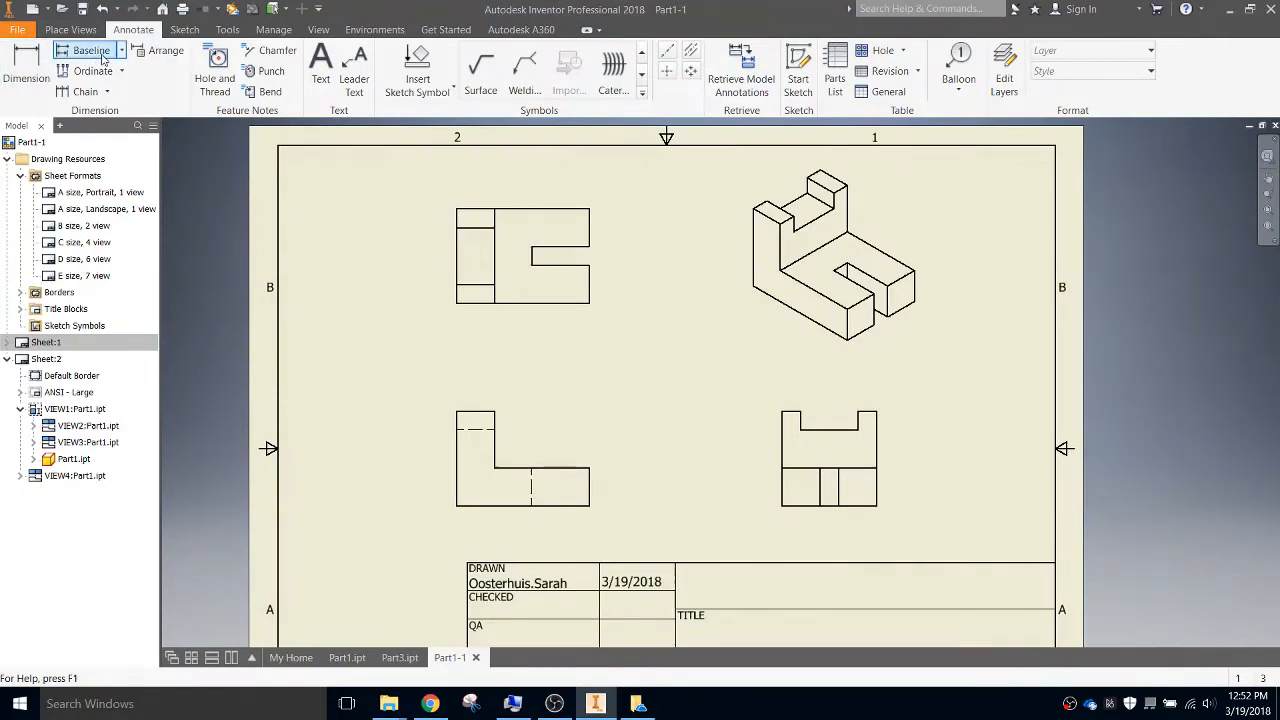
mouse_move(91, 50)
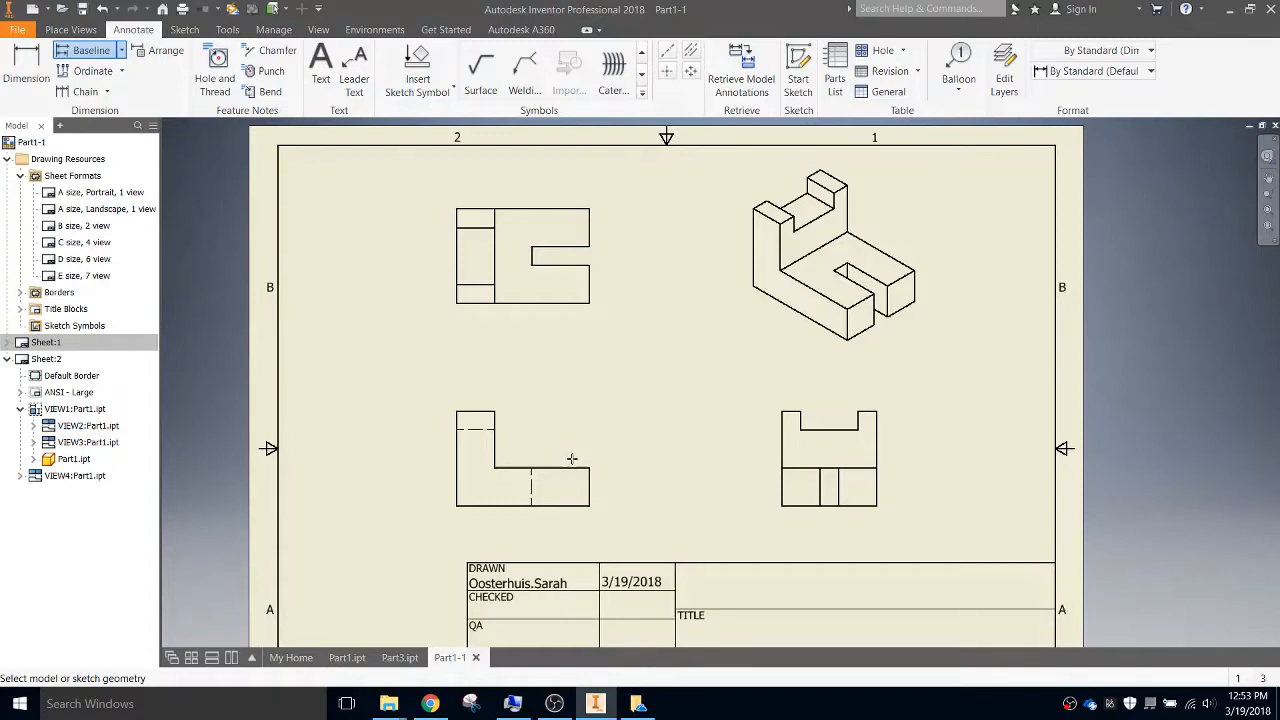
mouse_move(568, 462)
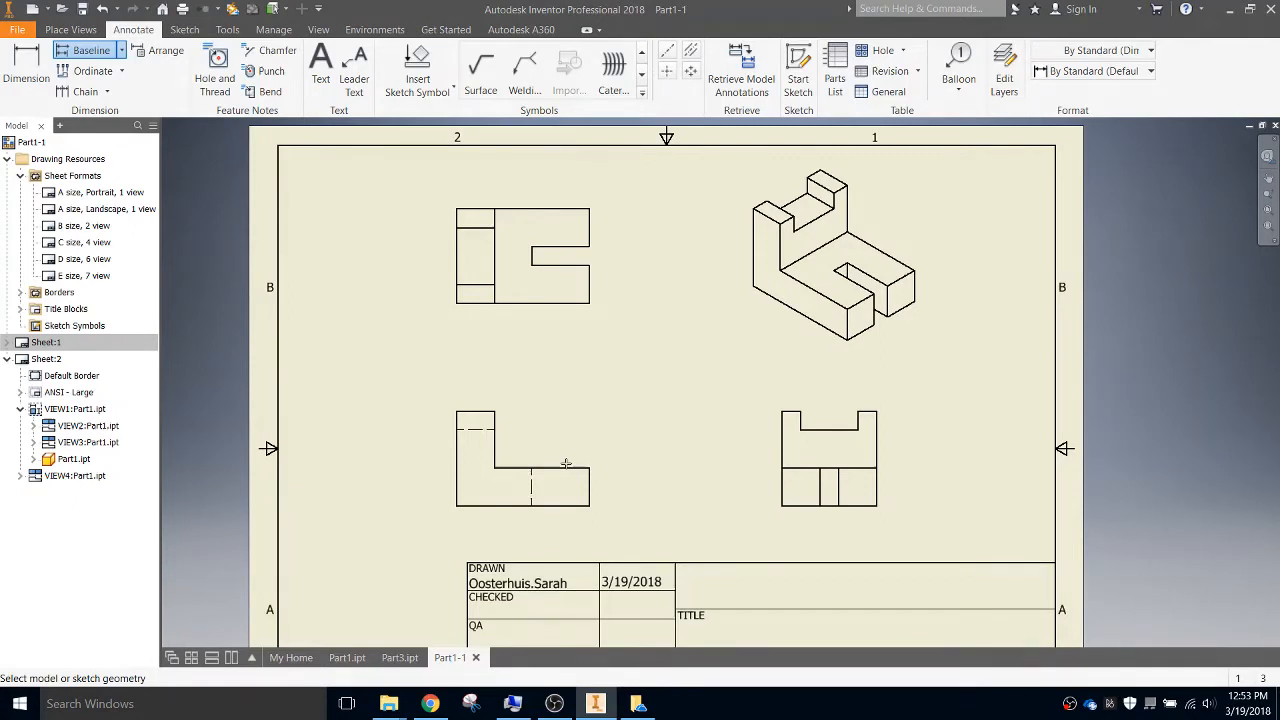
mouse_move(511, 382)
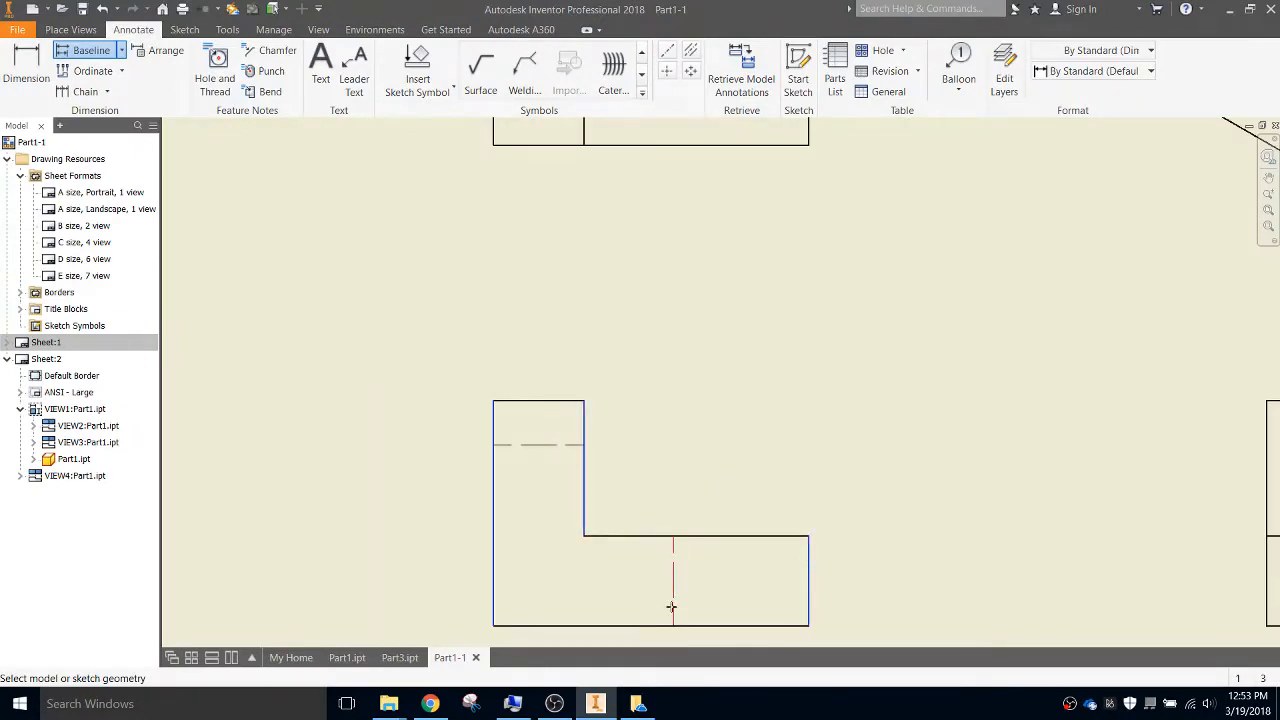
Place the .50 and 1.75 baseline dimensions above the lower-left front view
right_click(672, 607)
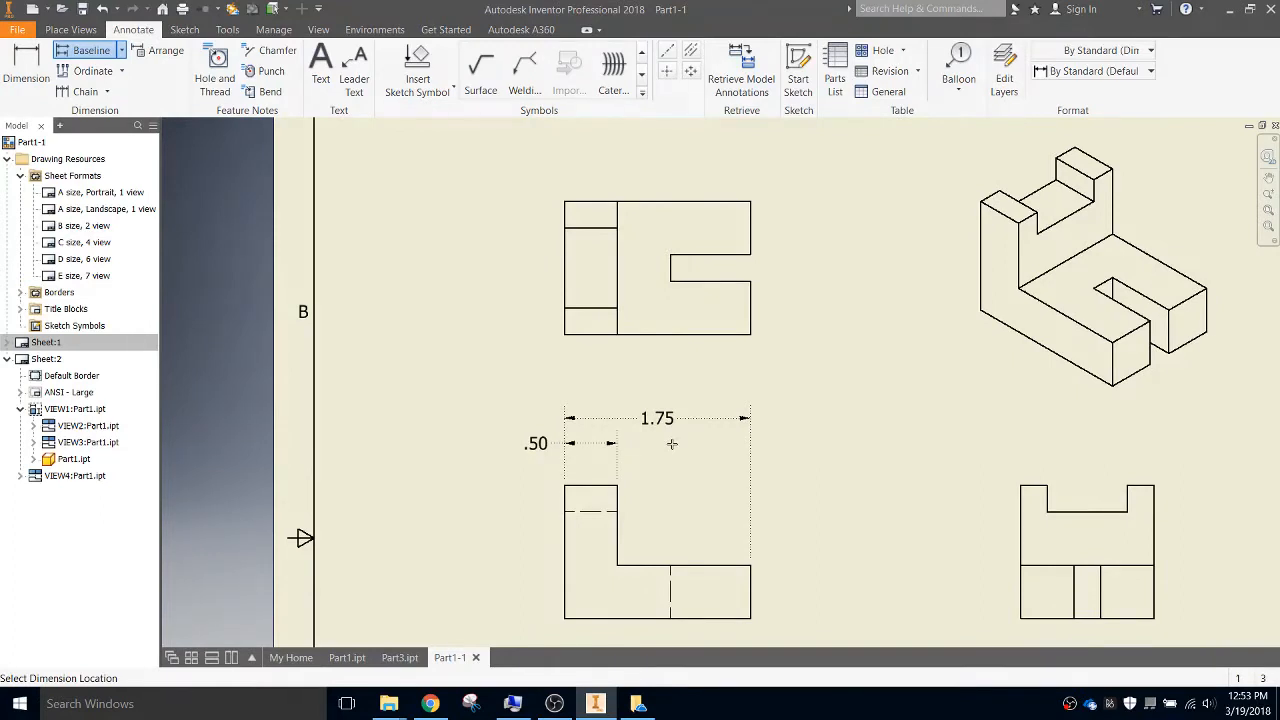
mouse_move(673, 443)
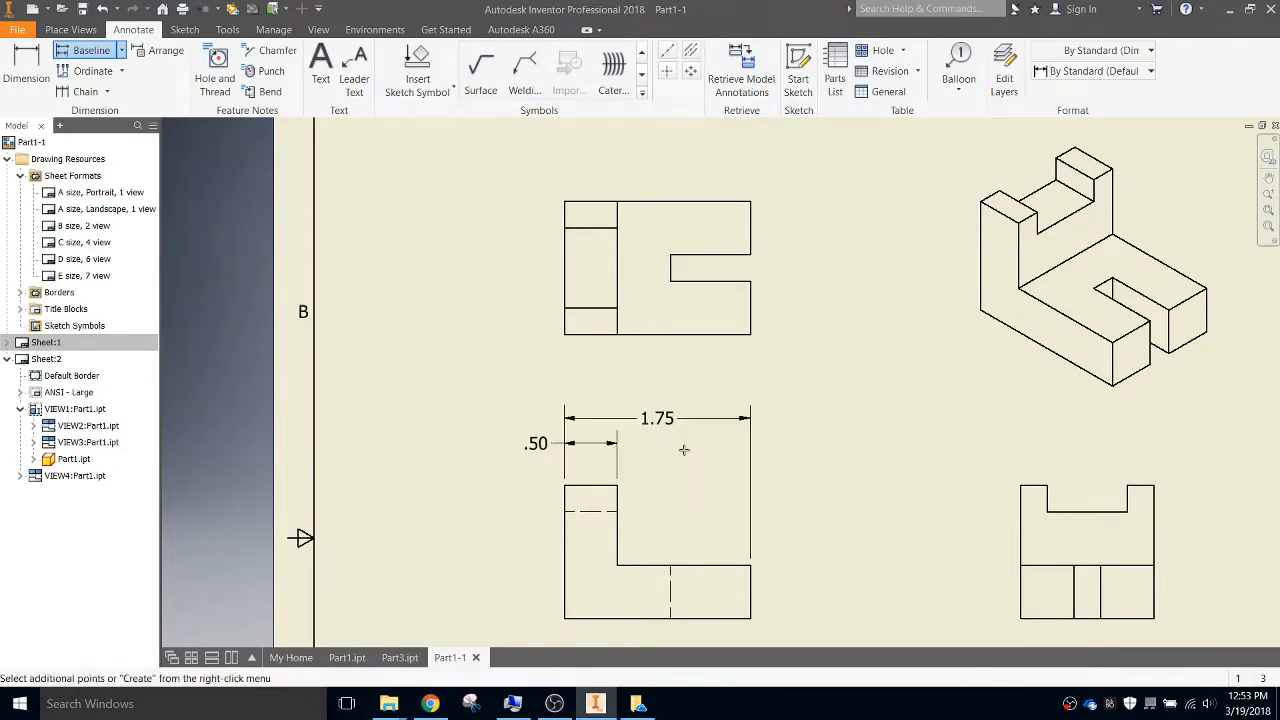
right_click(715, 448)
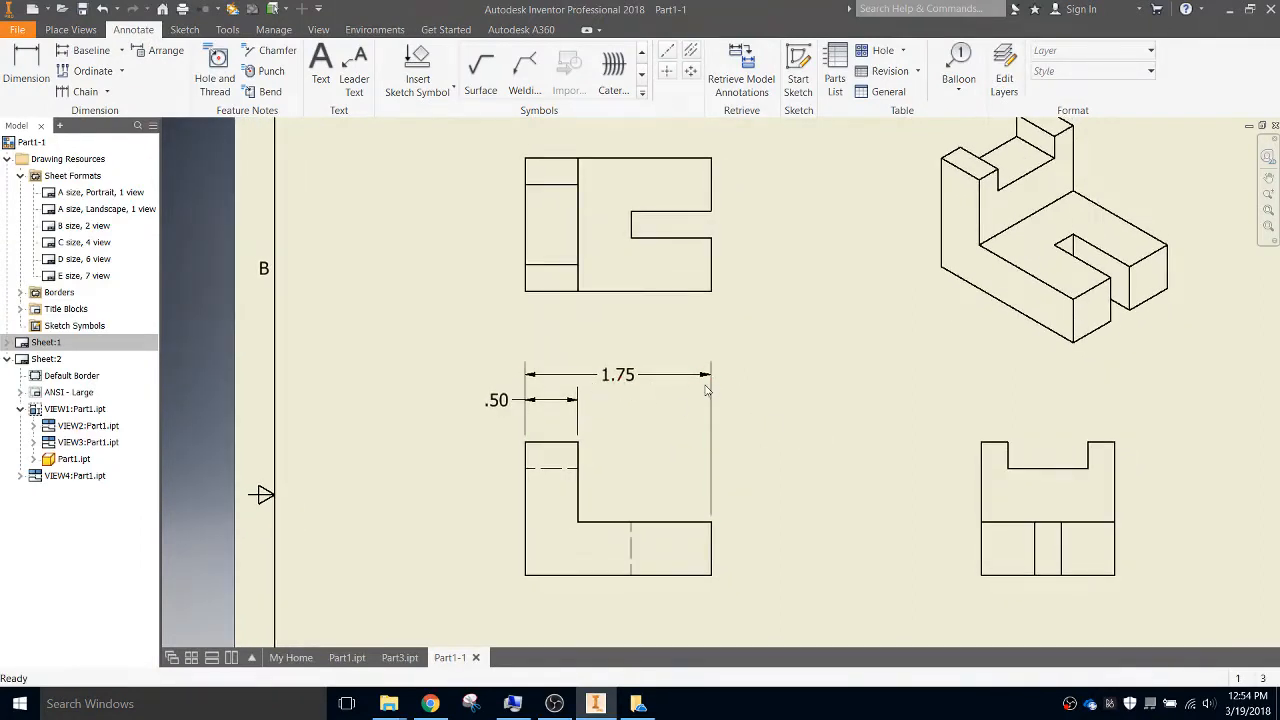
mouse_move(718, 392)
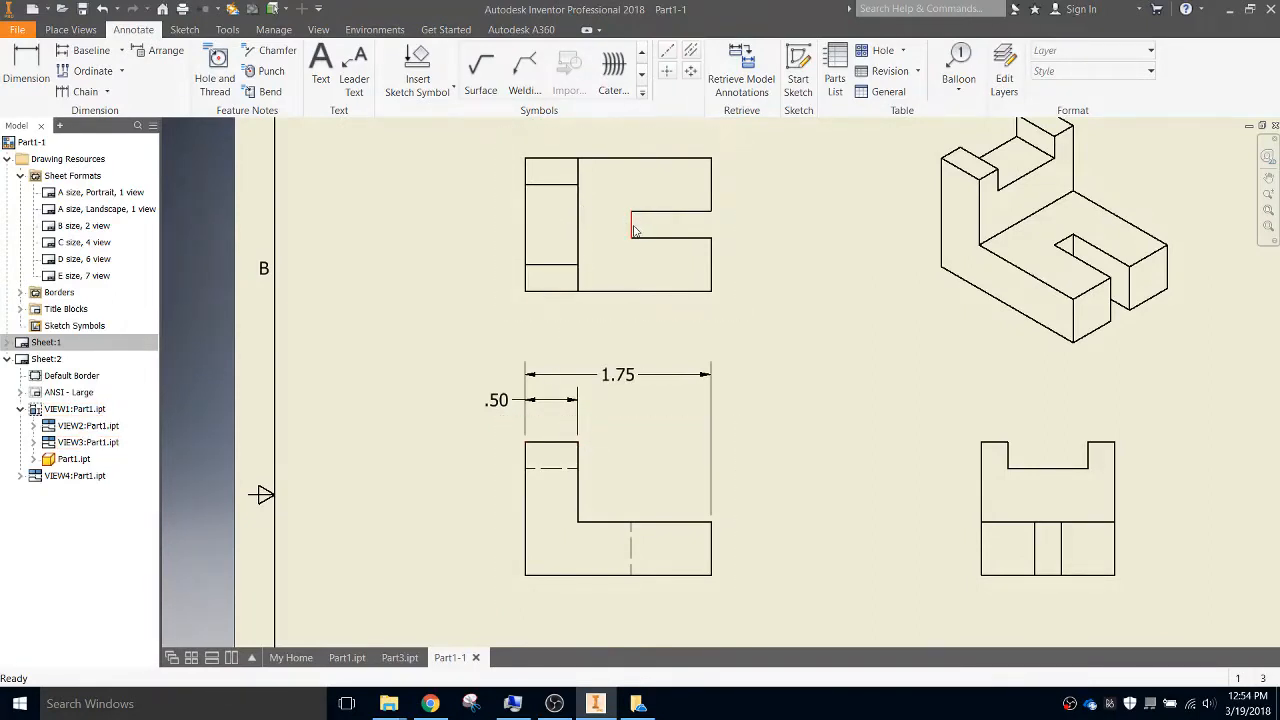
Add and confirm a 1.00 dimension between the top and front views
left_click(87, 442)
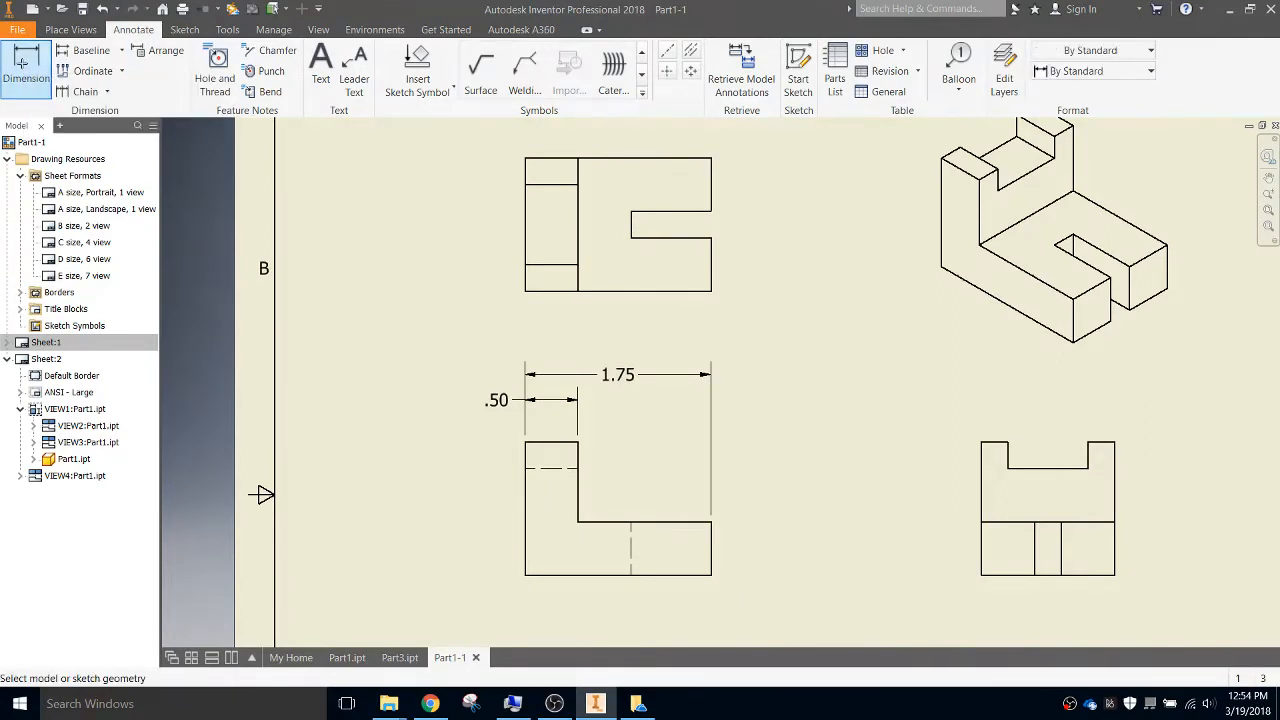
mouse_move(522, 260)
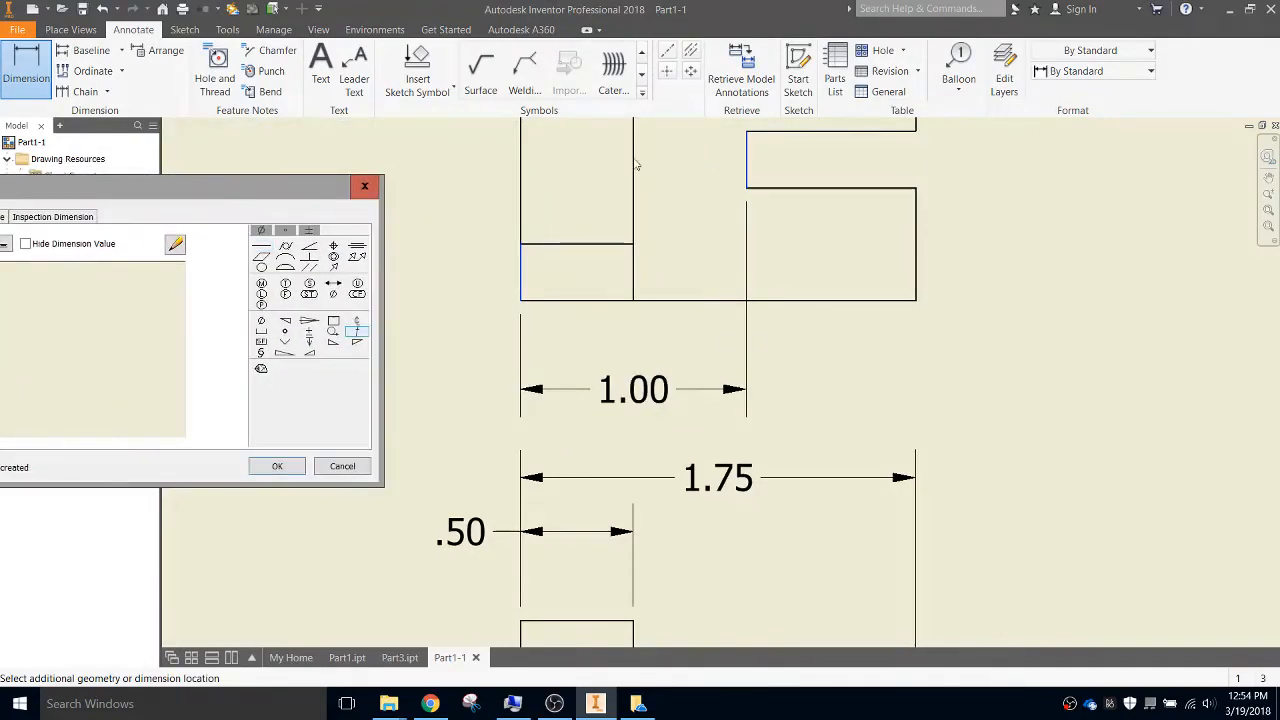
left_click(277, 466)
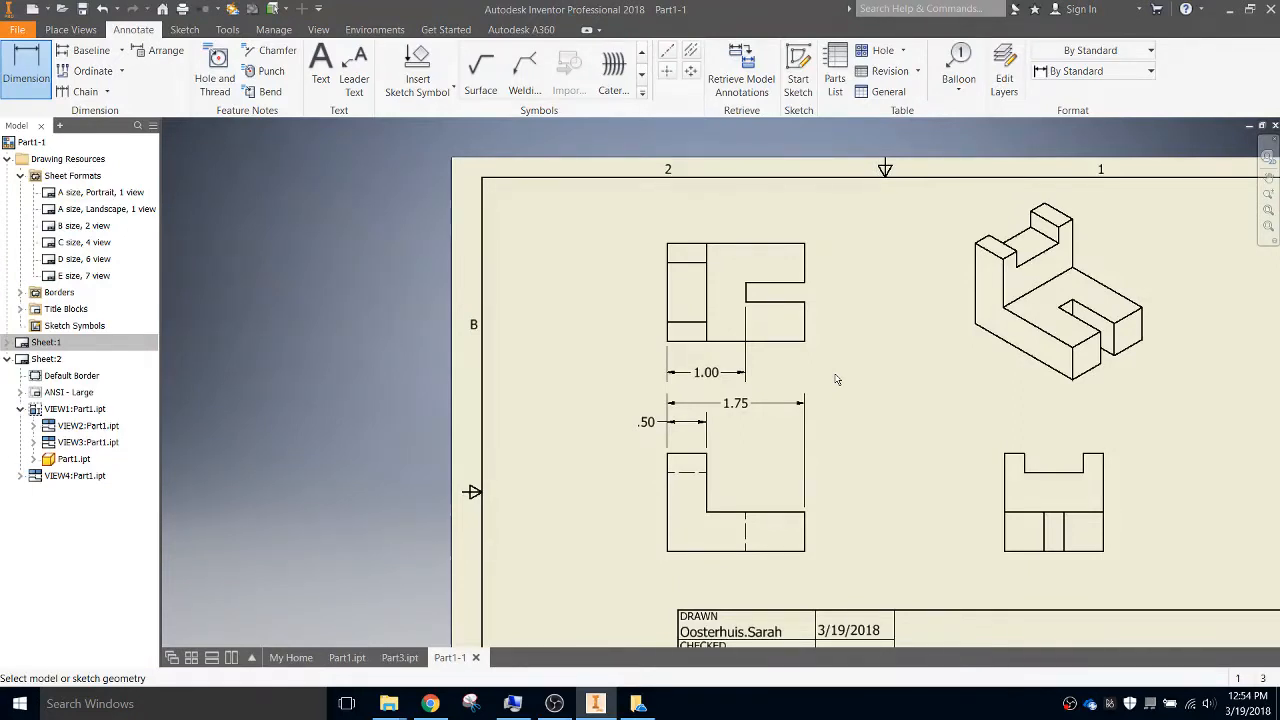
Select the 1.00 dimension below the top view and bring up its context menu
left_click(706, 372)
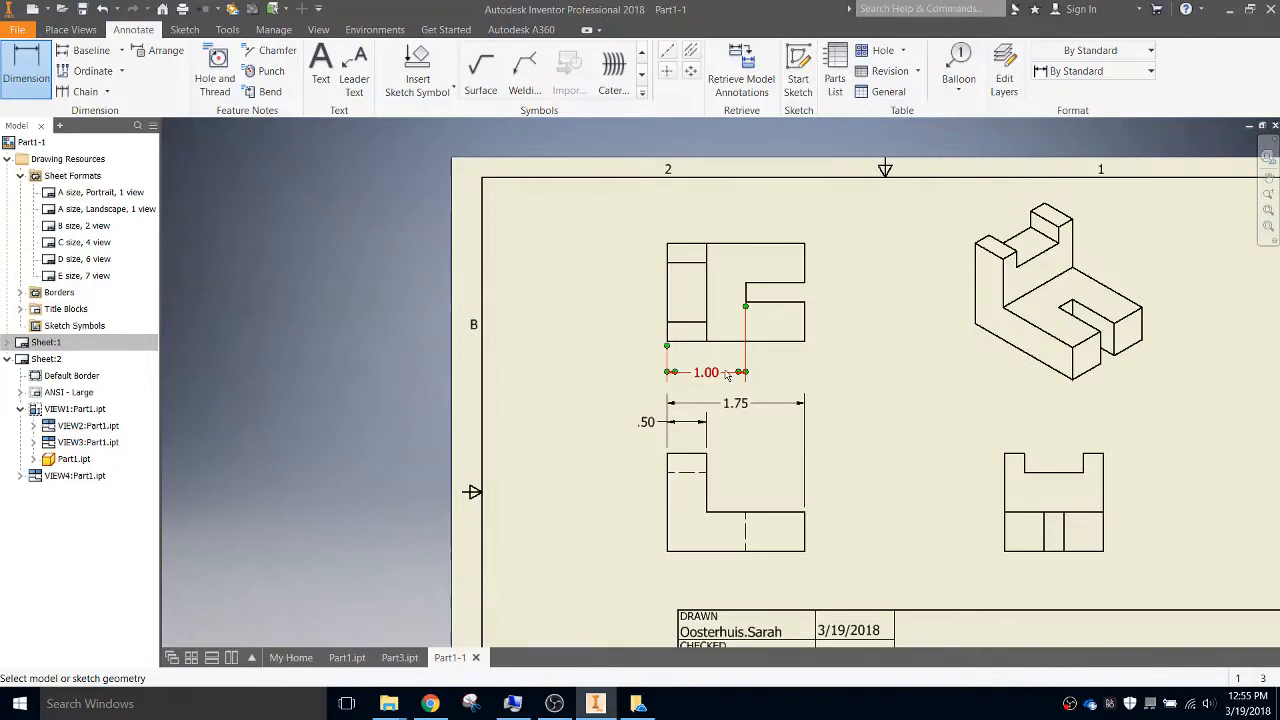
mouse_move(725, 377)
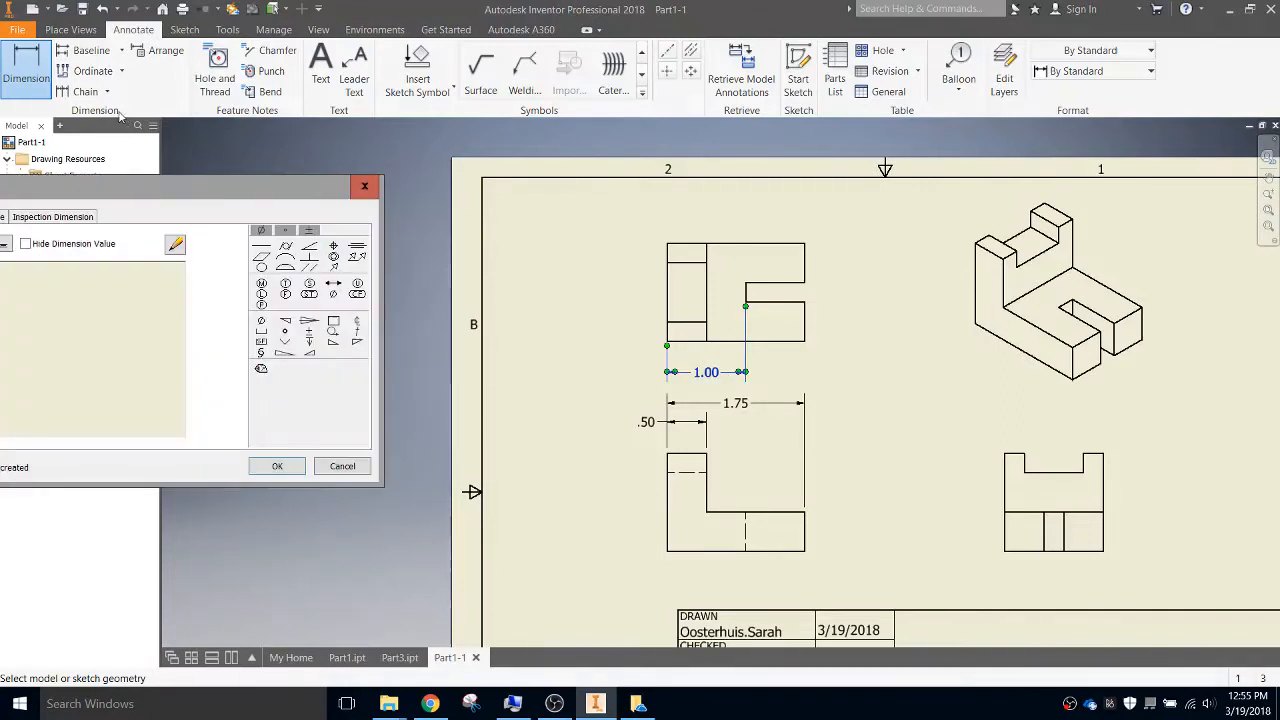
mouse_move(740, 355)
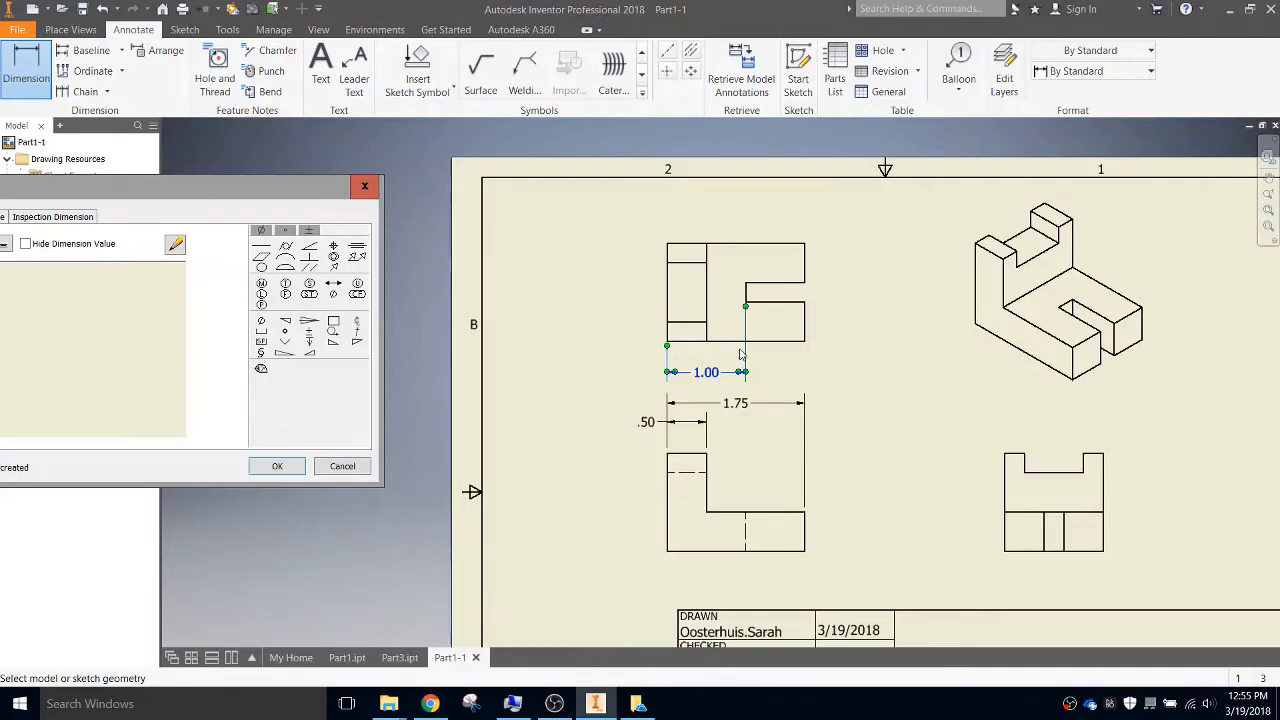
right_click(735, 372)
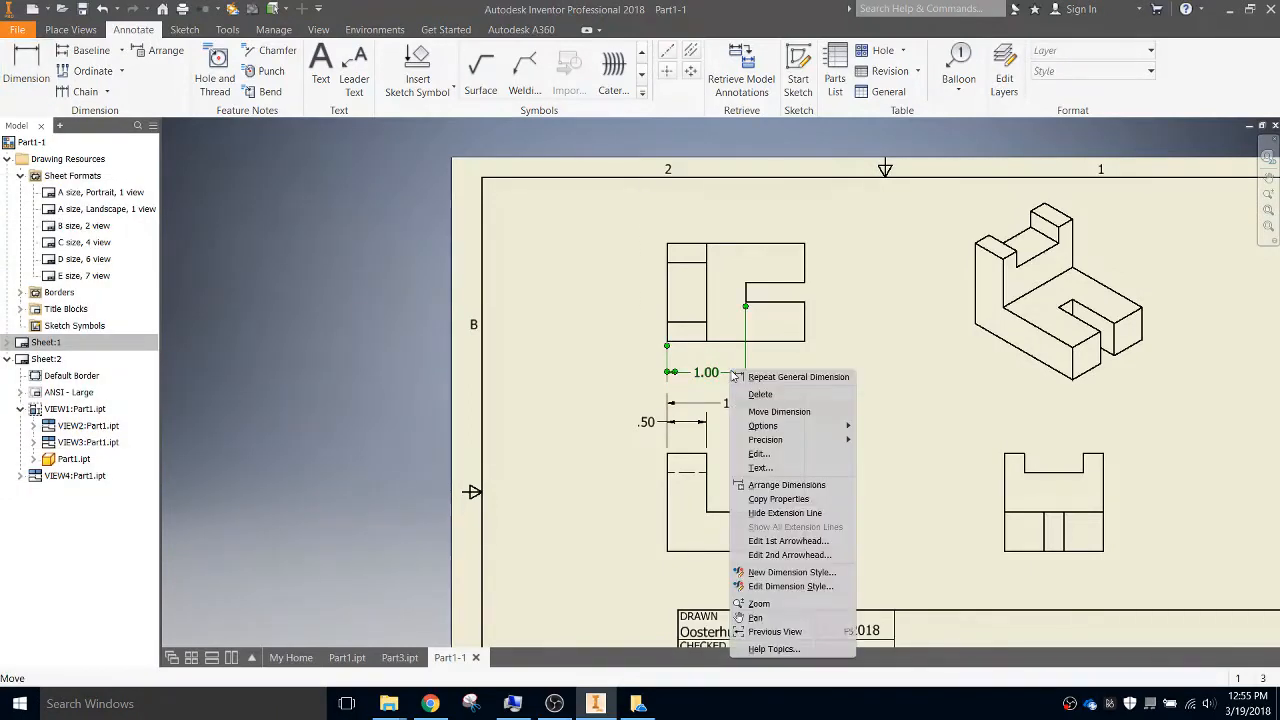
mouse_move(790, 572)
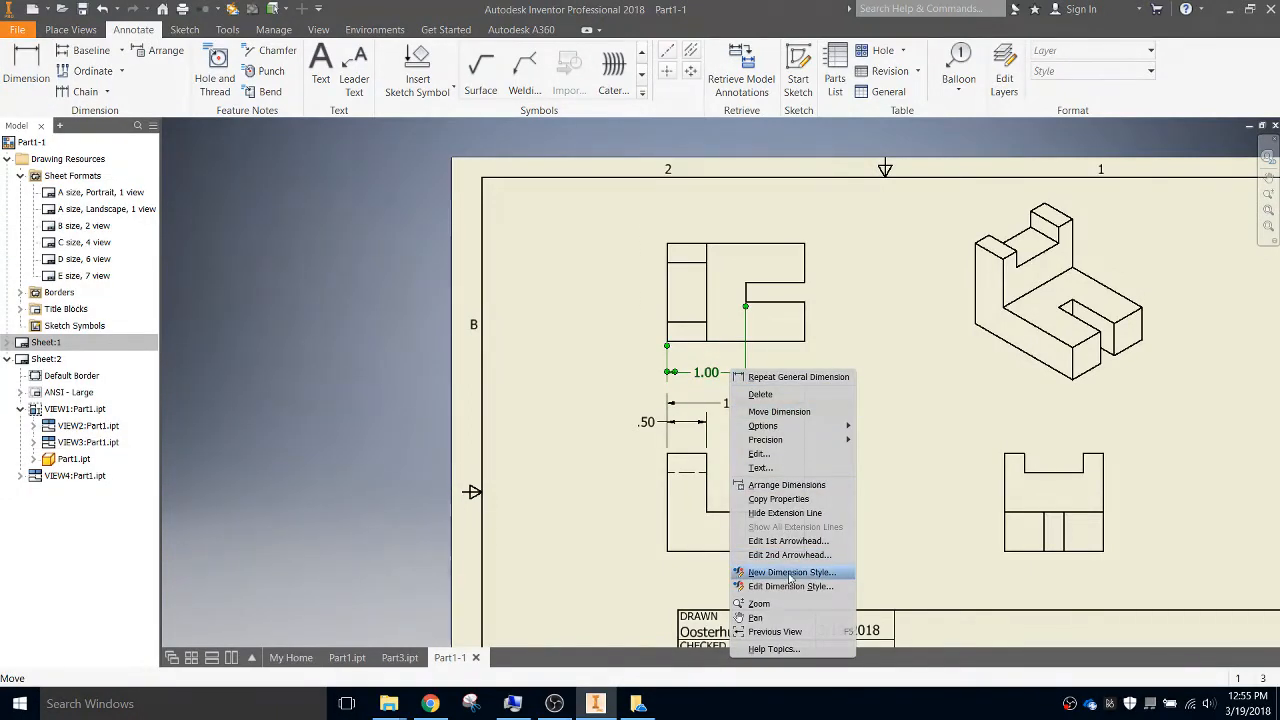
Define the 'aligned' dimension style with Inline - Aligned linear text orientation
left_click(790, 572)
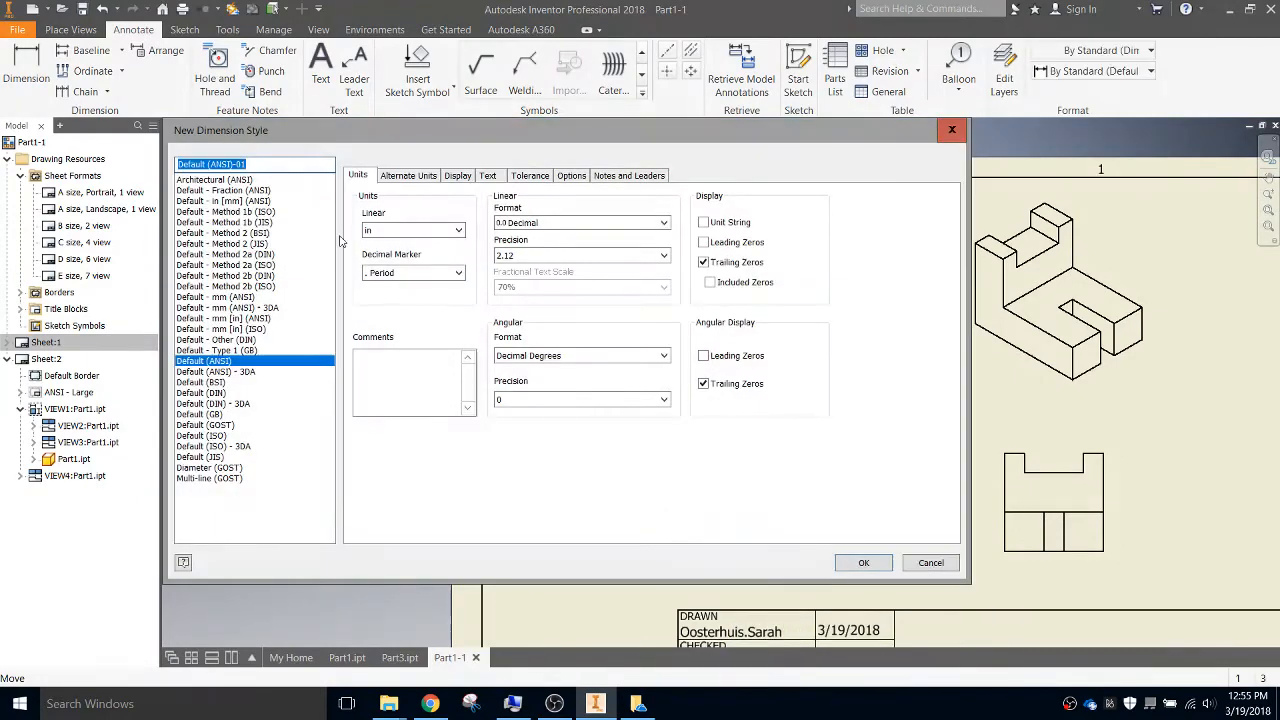
mouse_move(93, 147)
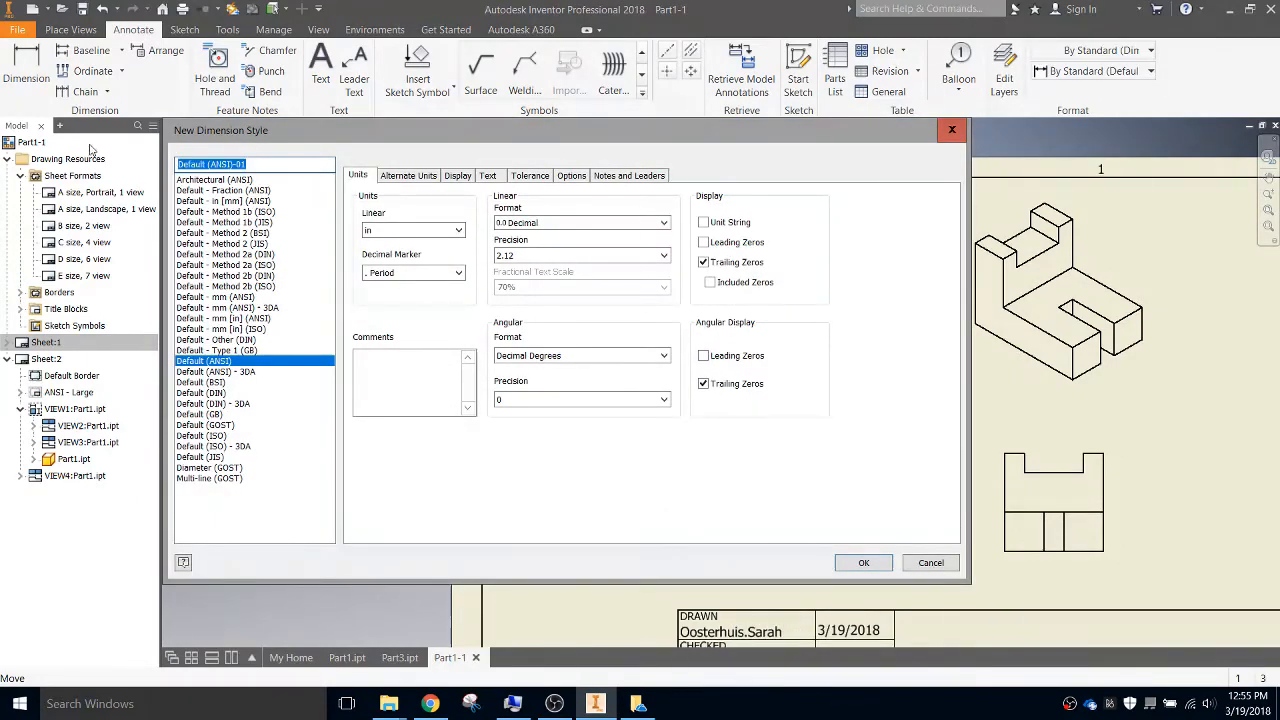
type("aligned")
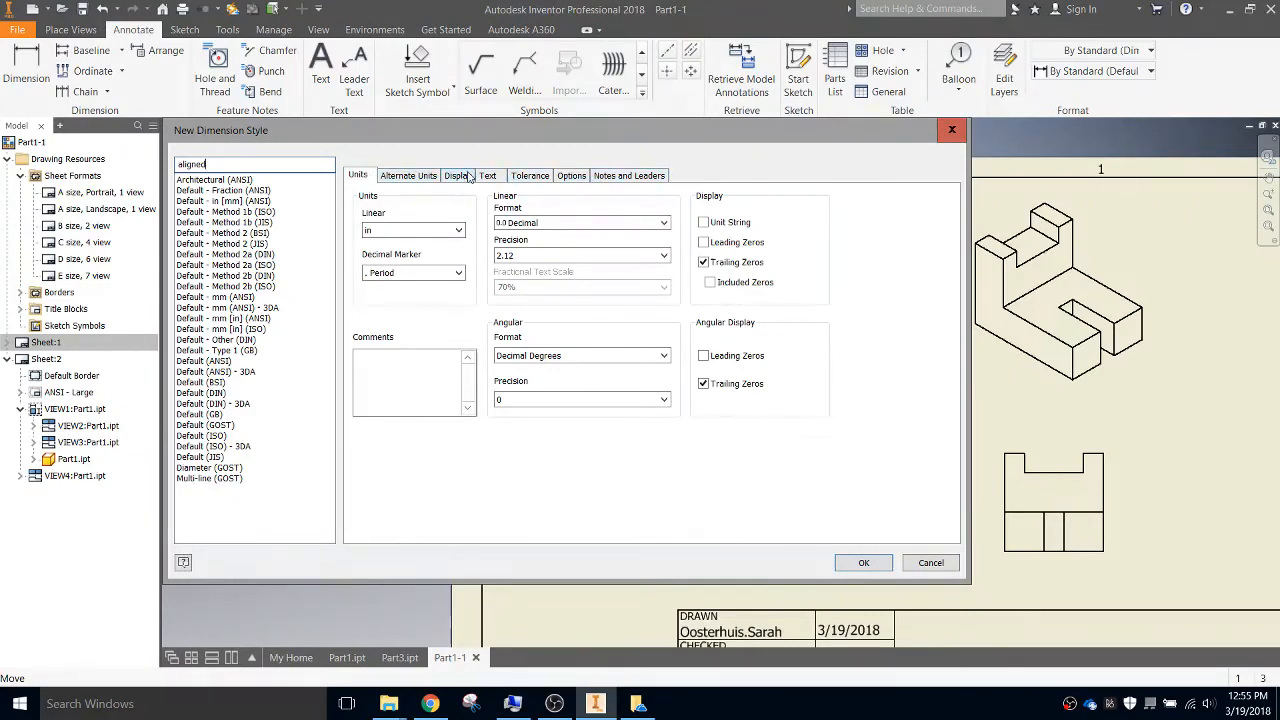
left_click(487, 175)
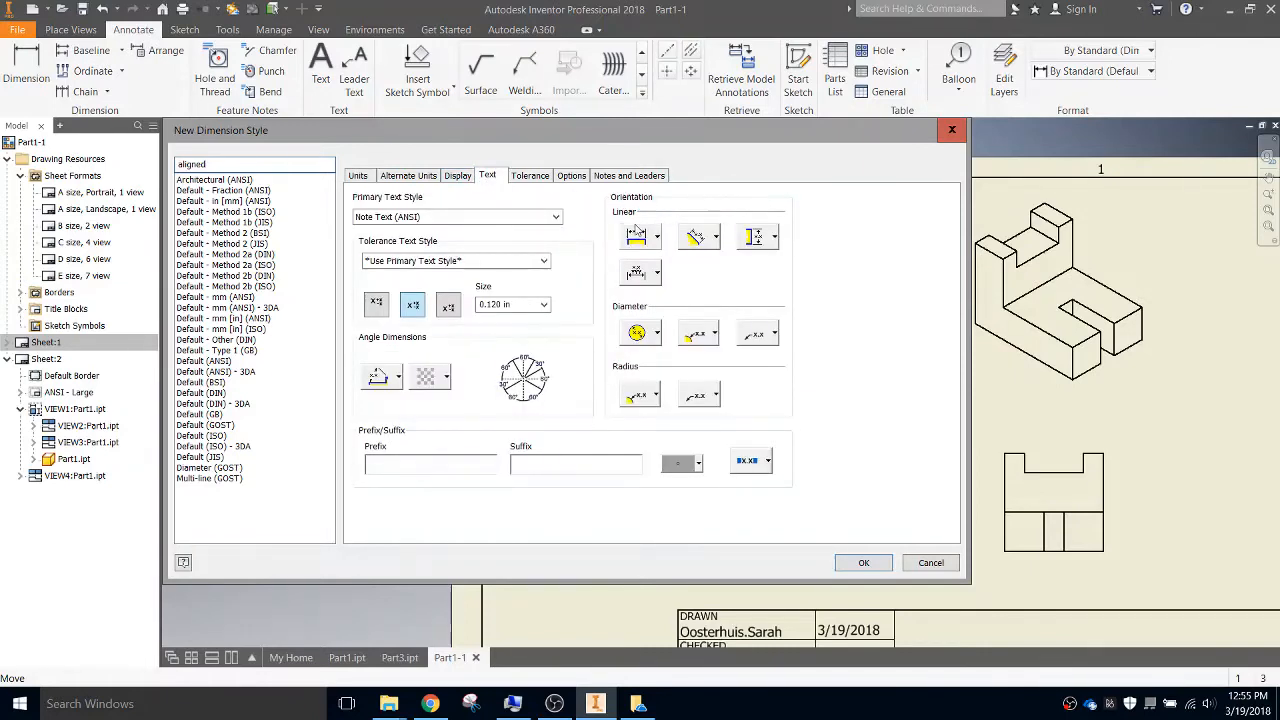
mouse_move(637, 235)
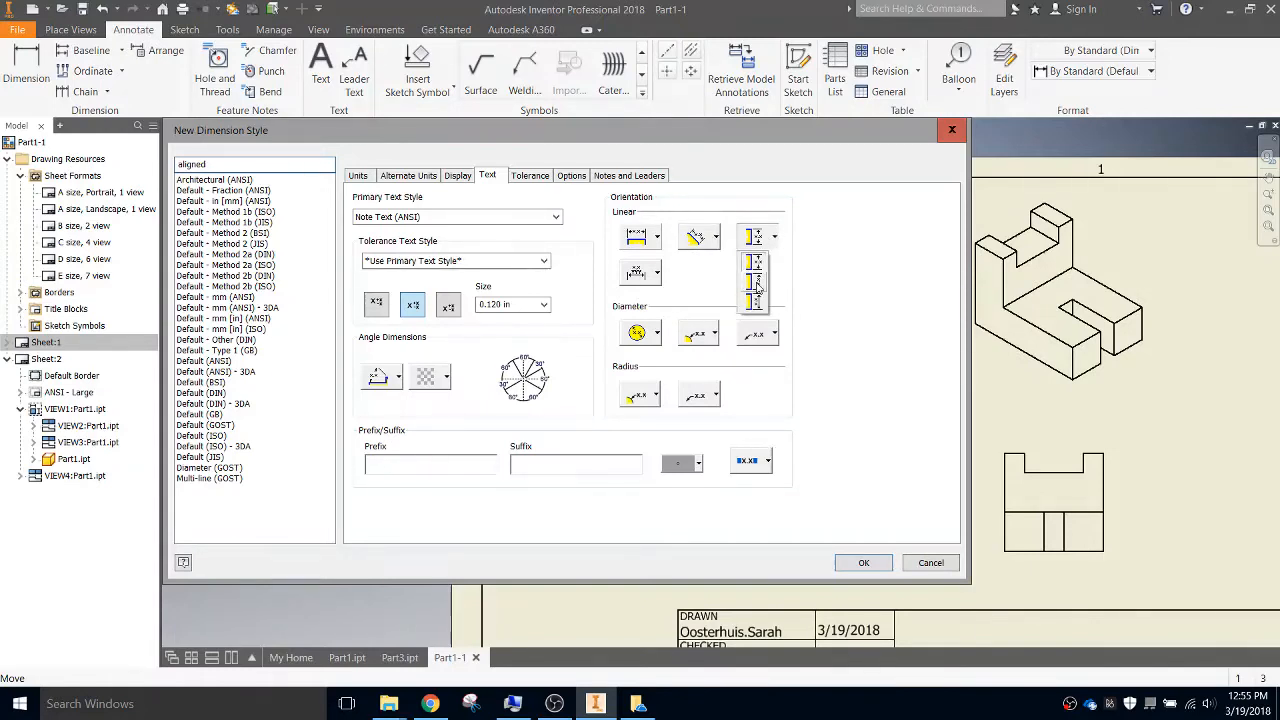
mouse_move(758, 262)
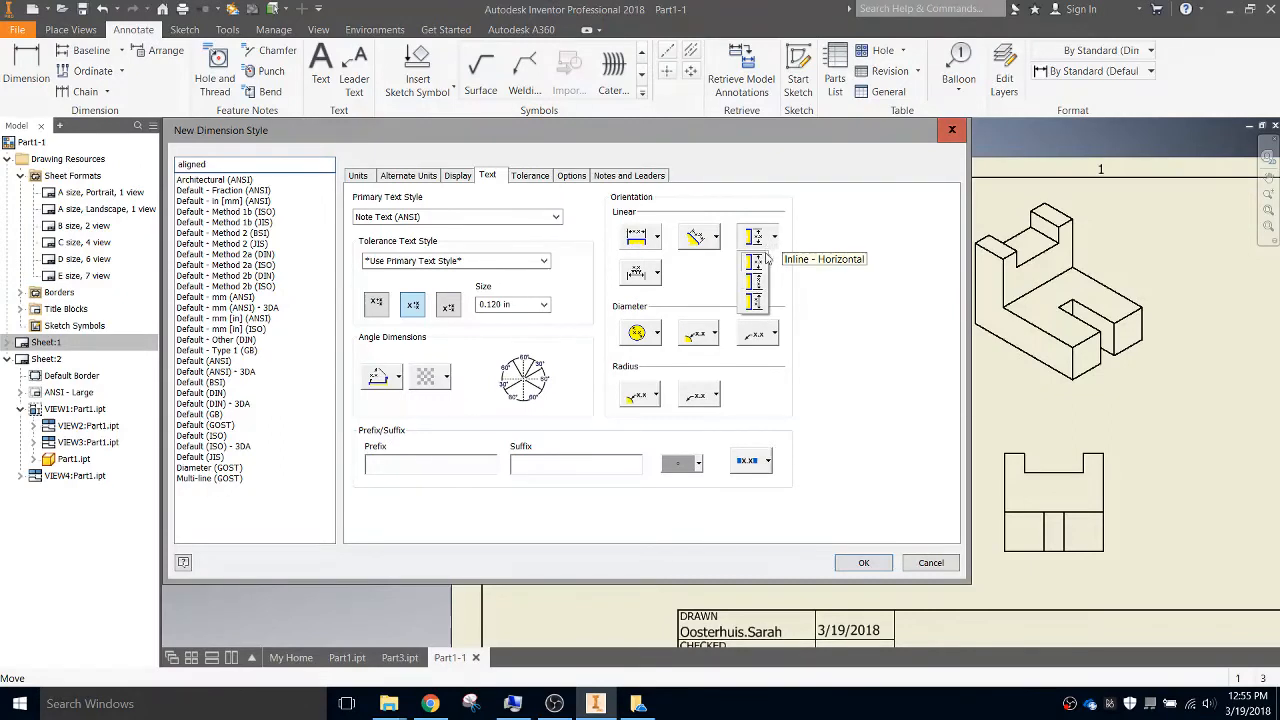
mouse_move(755, 285)
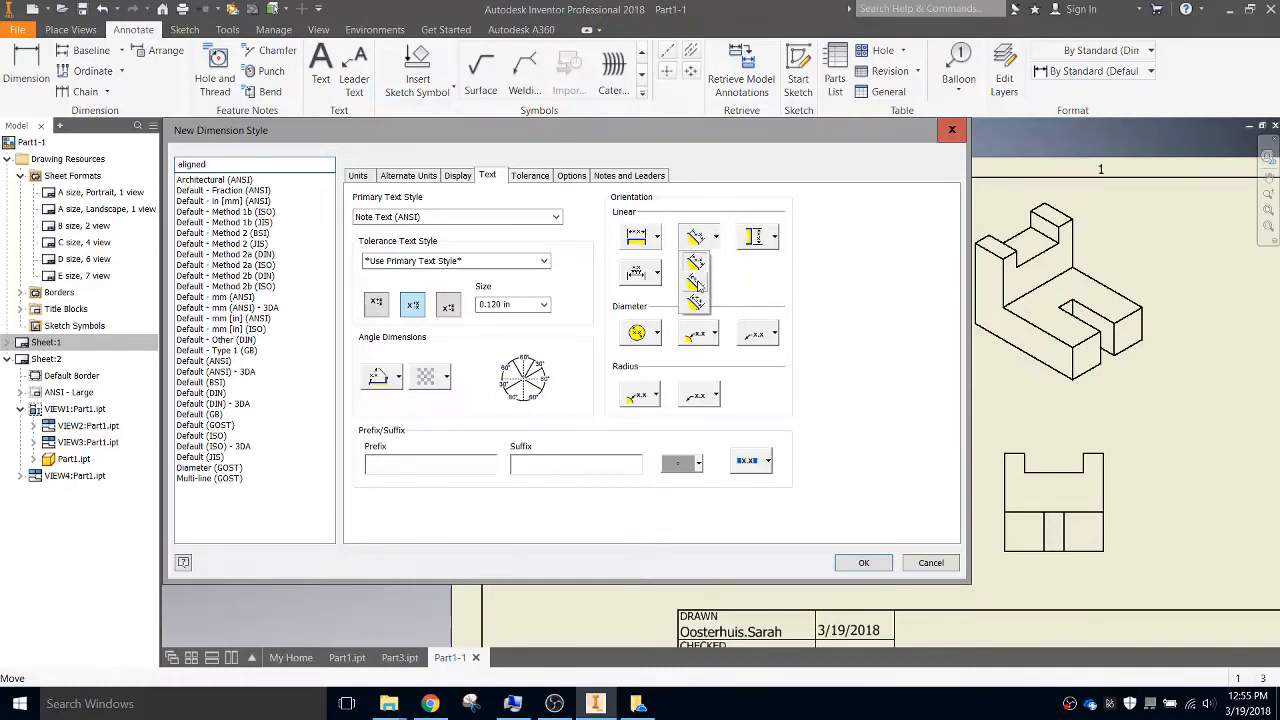
mouse_move(695, 283)
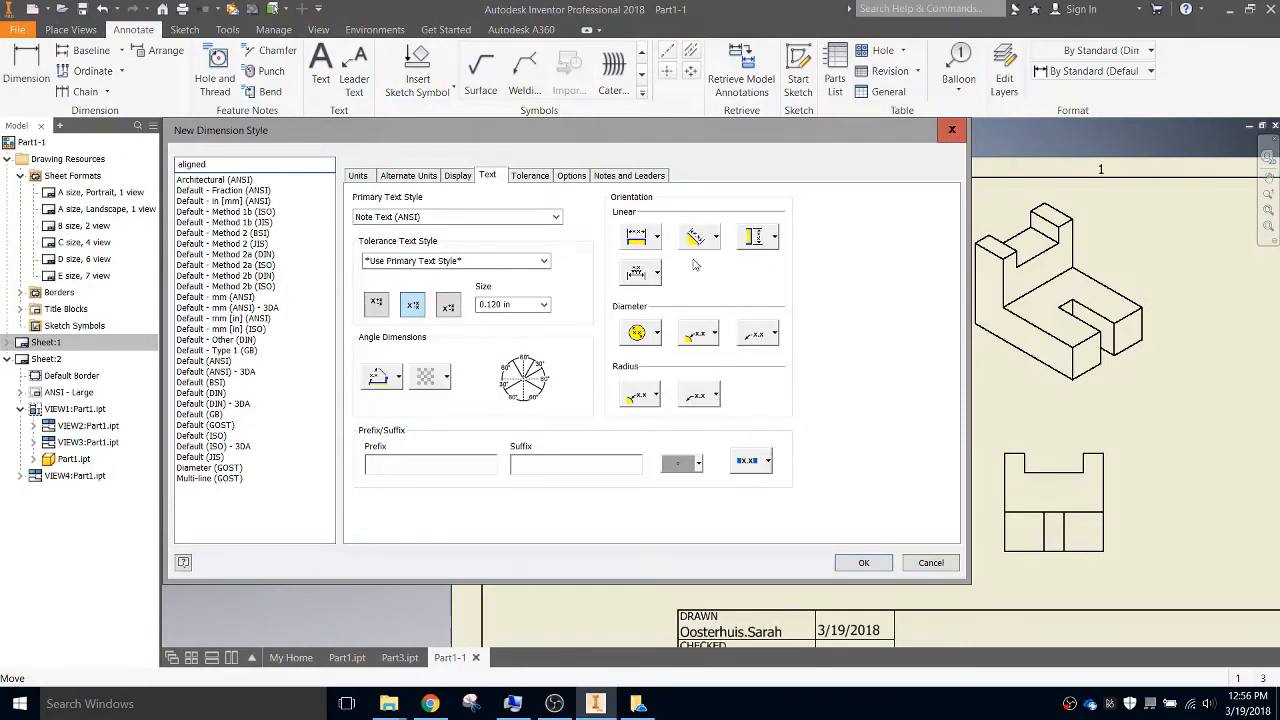
mouse_move(698, 237)
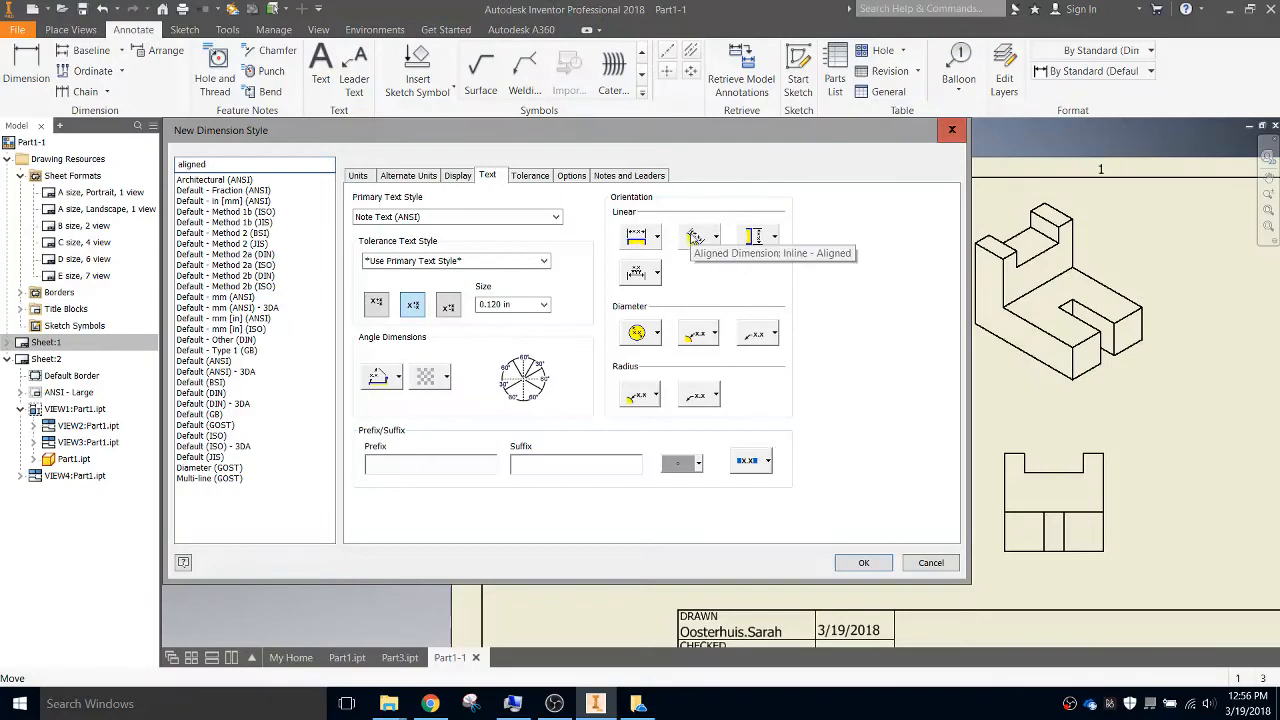
mouse_move(697, 237)
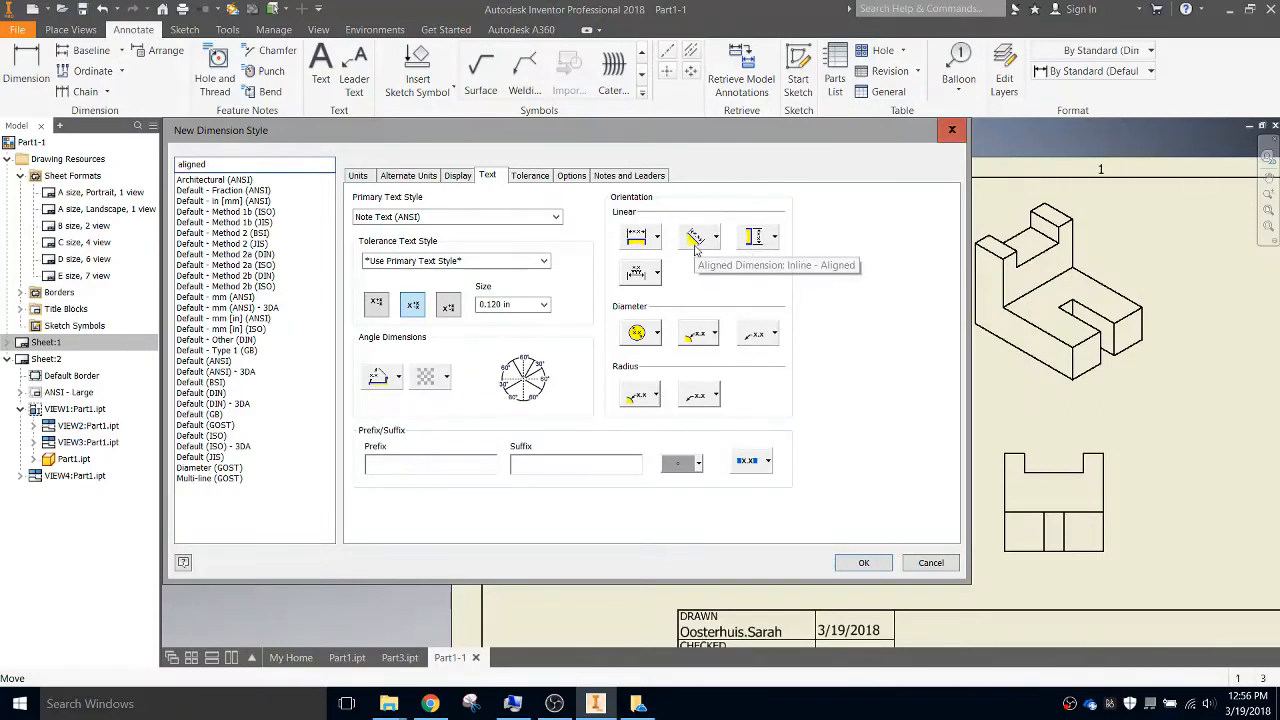
mouse_move(671, 281)
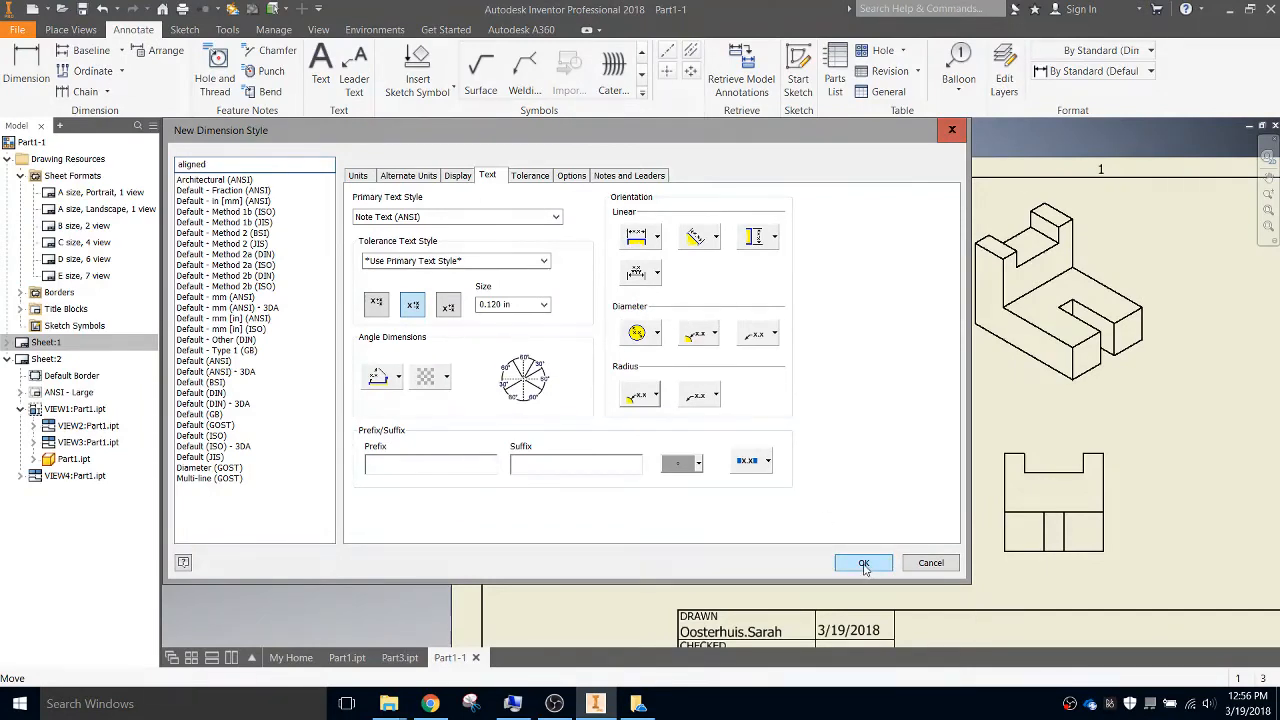
left_click(863, 562)
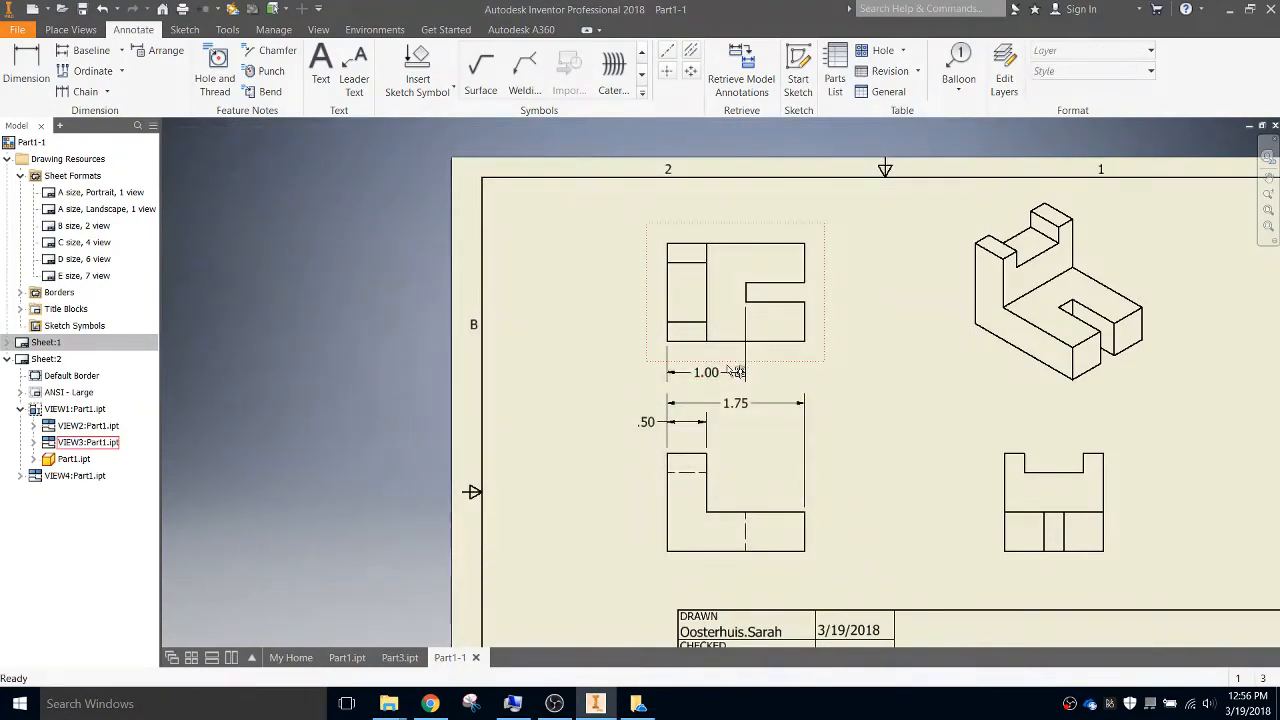
Place stacked vertical baseline dimensions .50, .75 and 1.25 beside the top view
left_click(706, 372)
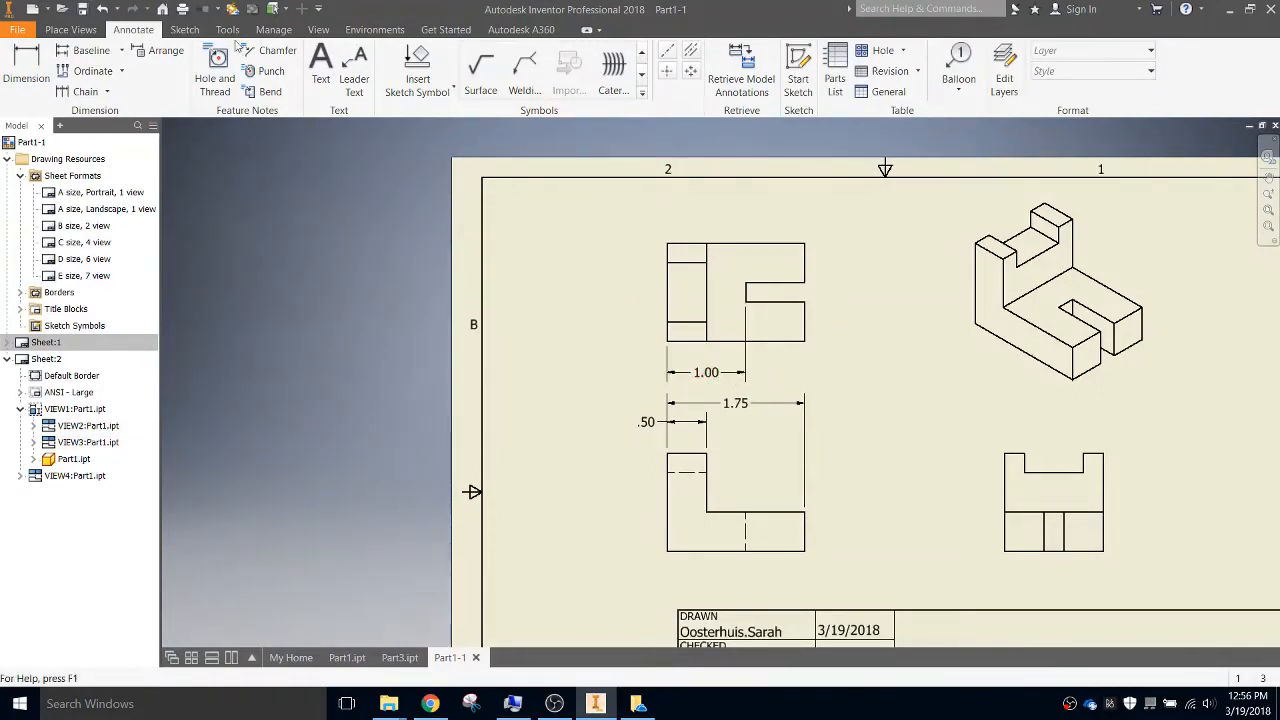
left_click(90, 50)
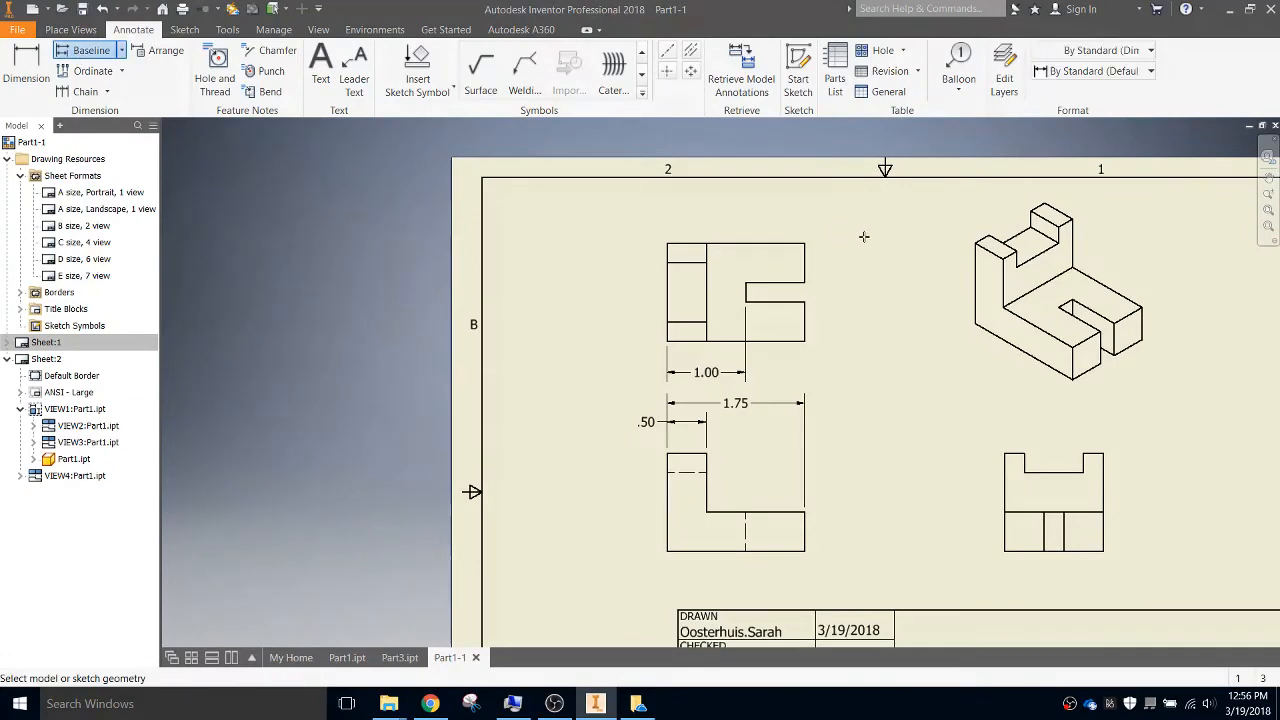
mouse_move(785, 240)
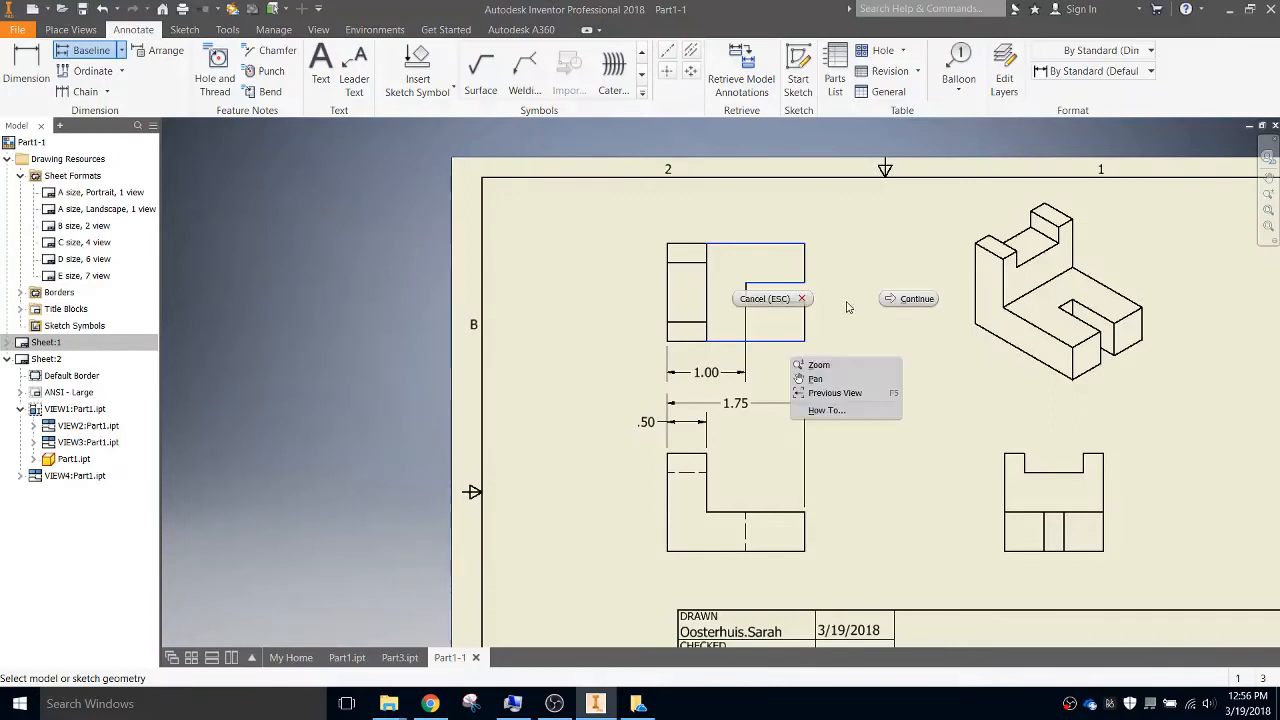
mouse_move(910, 299)
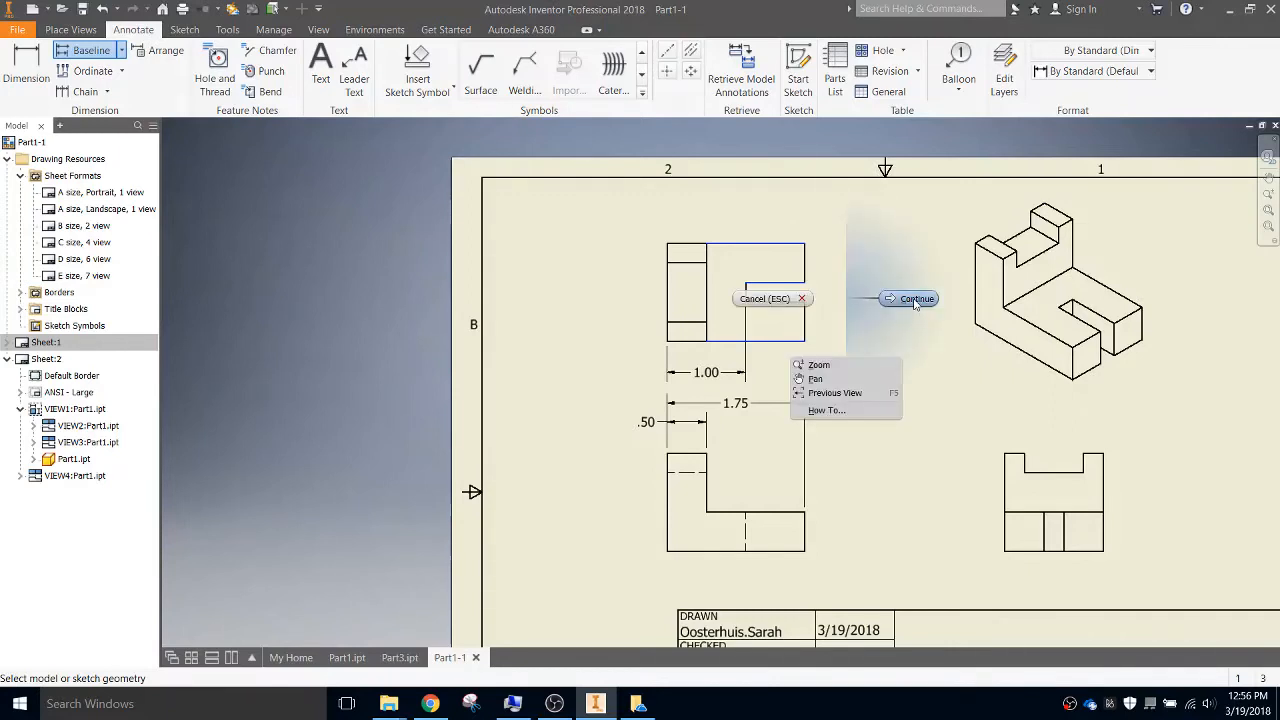
left_click(916, 299)
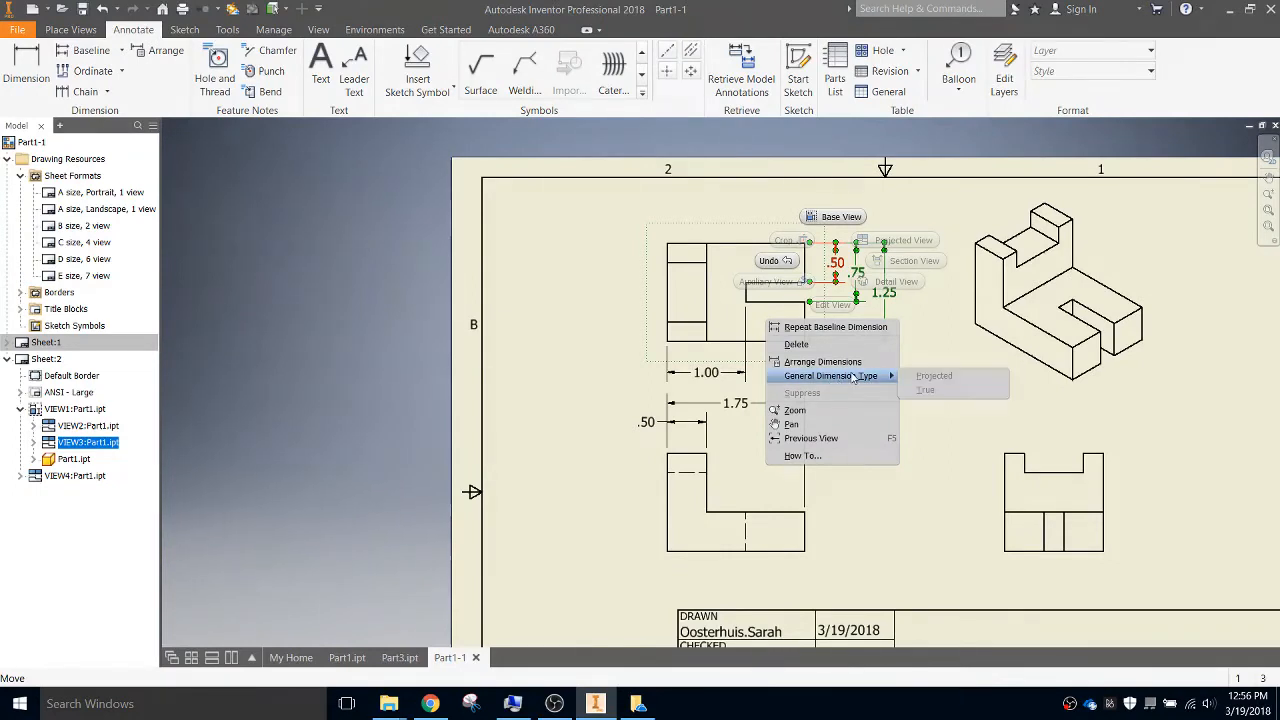
left_click(922, 387)
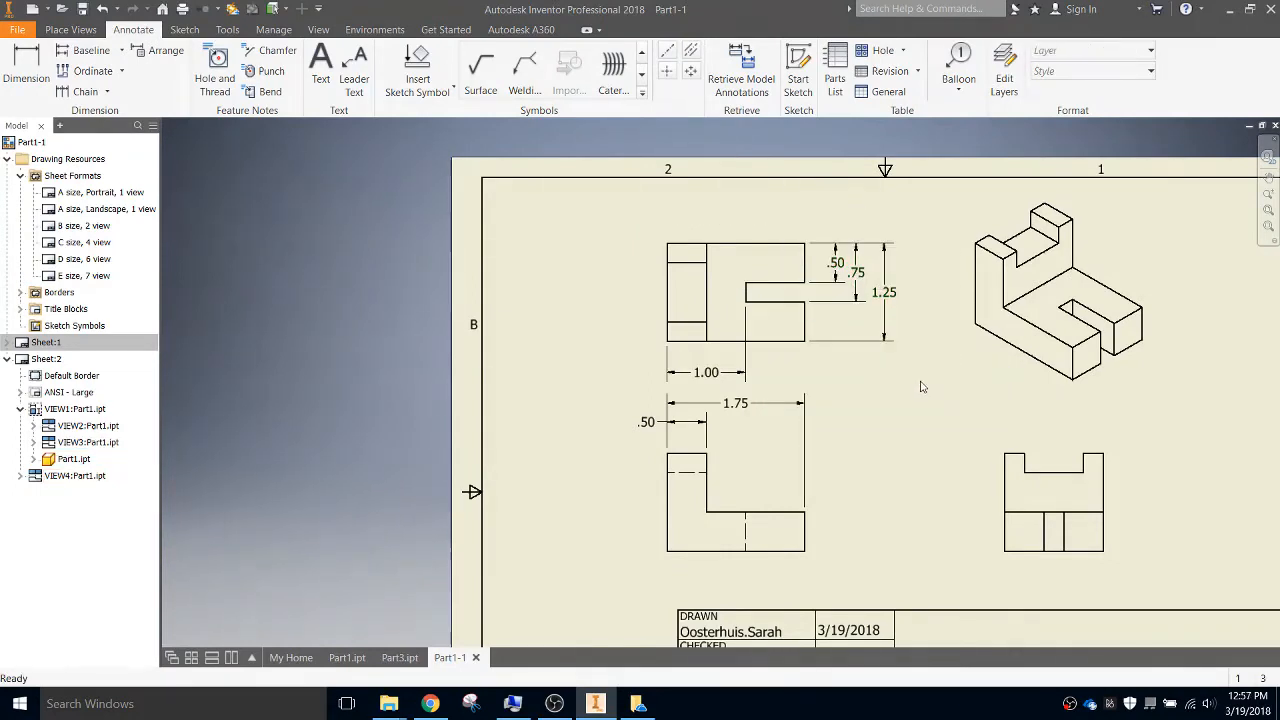
Switch the new vertical dimensions to the aligned dimension style
right_click(837, 262)
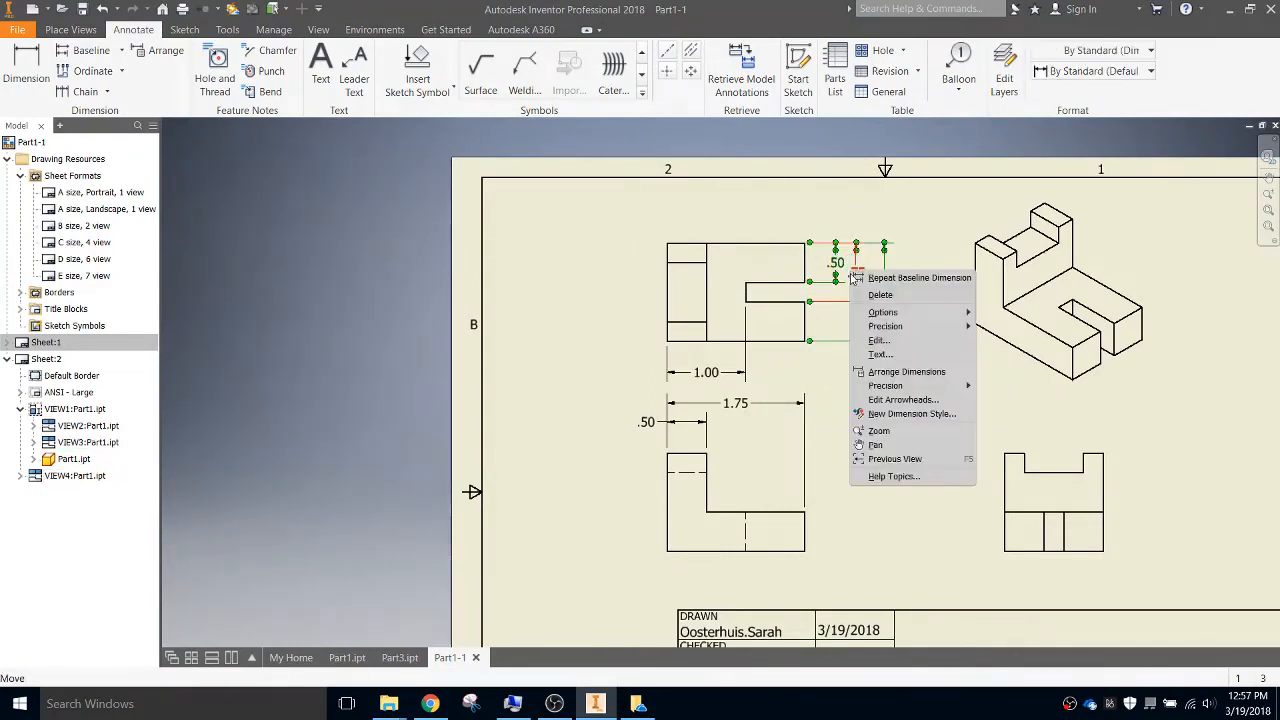
mouse_move(910, 413)
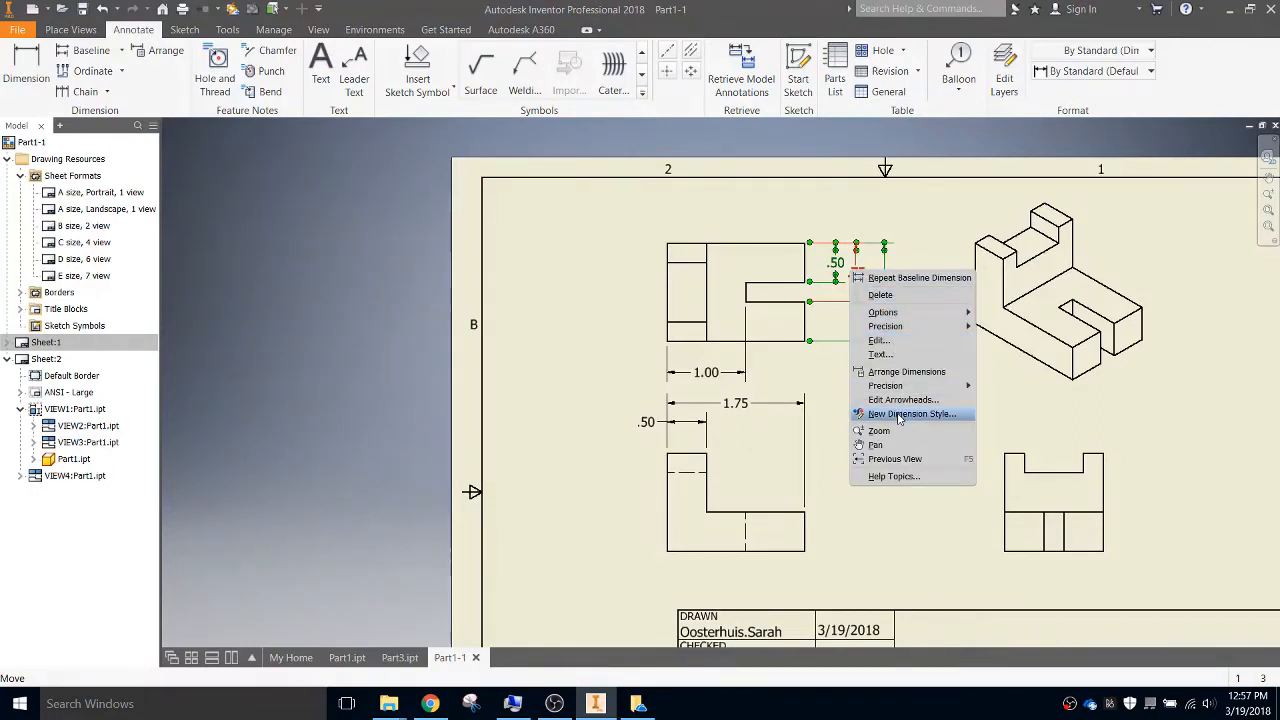
left_click(911, 414)
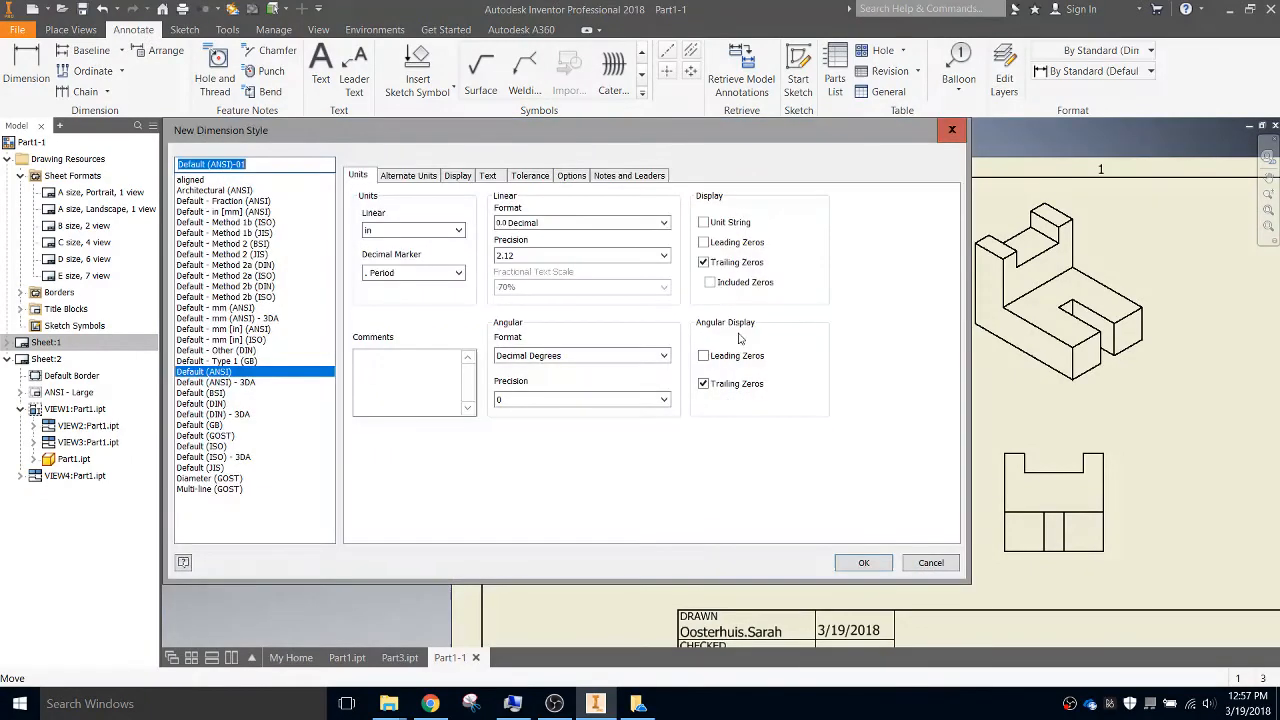
left_click(189, 179)
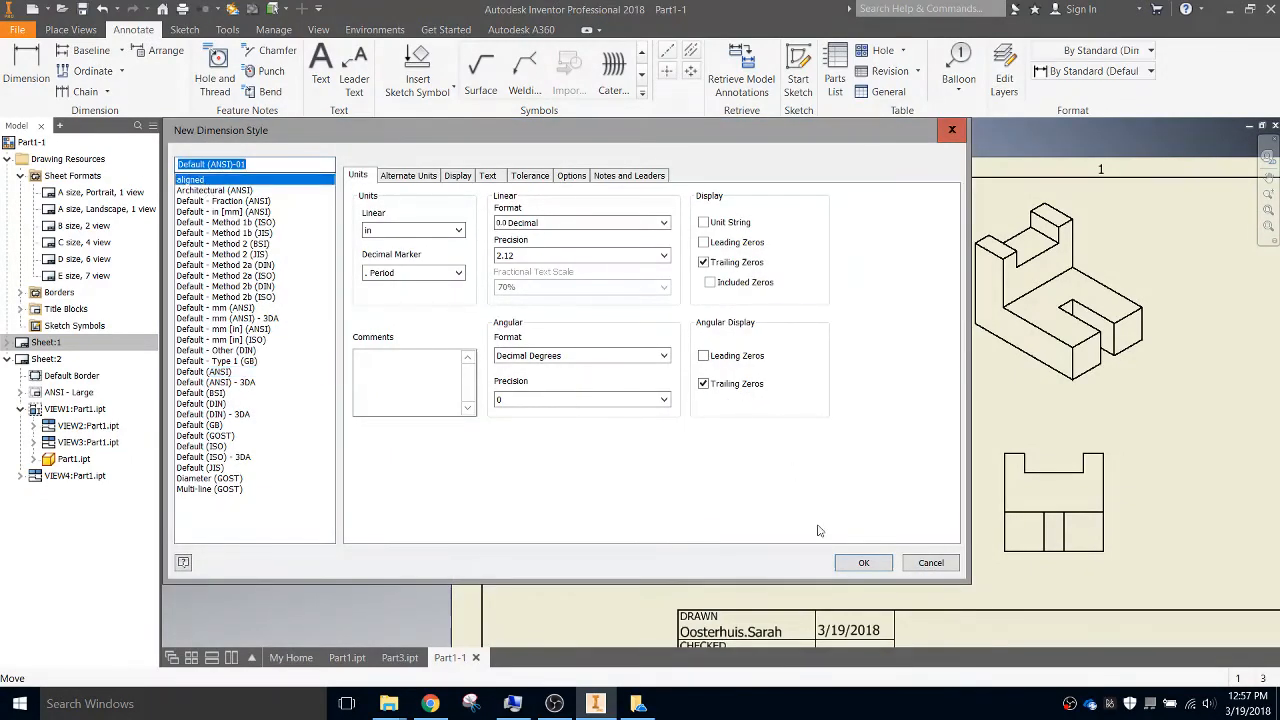
mouse_move(863, 562)
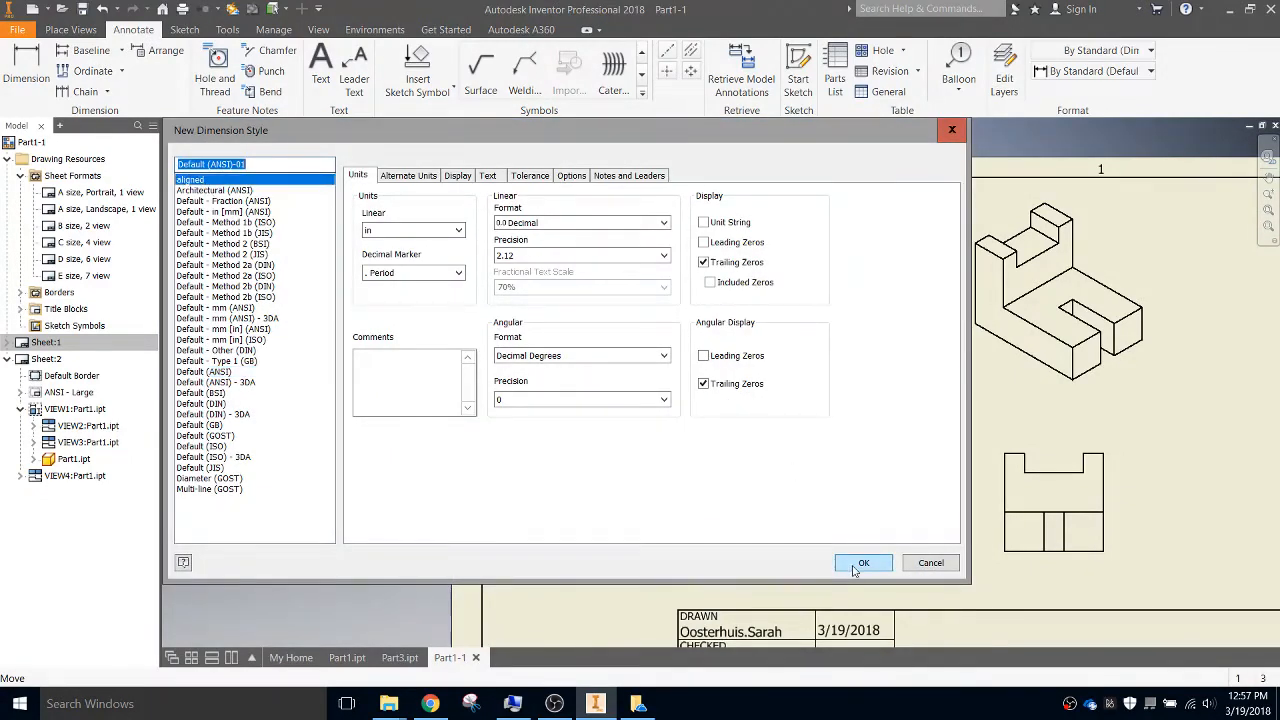
left_click(863, 562)
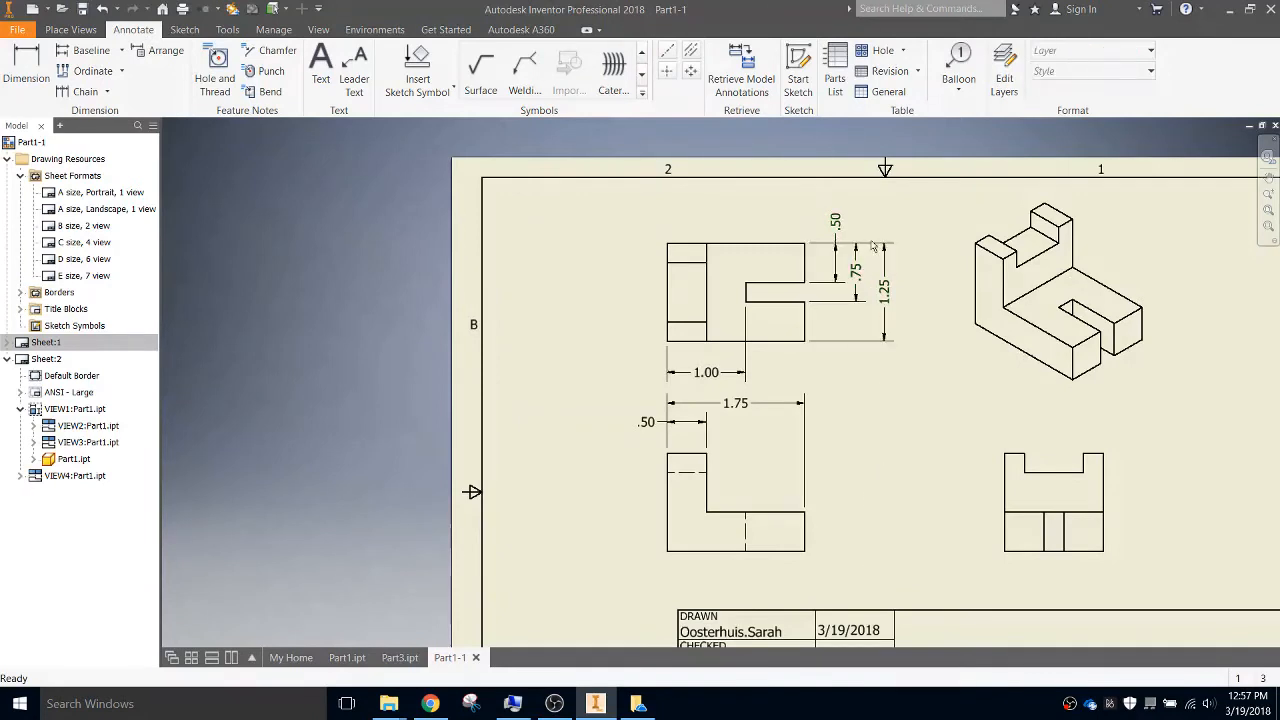
mouse_move(865, 375)
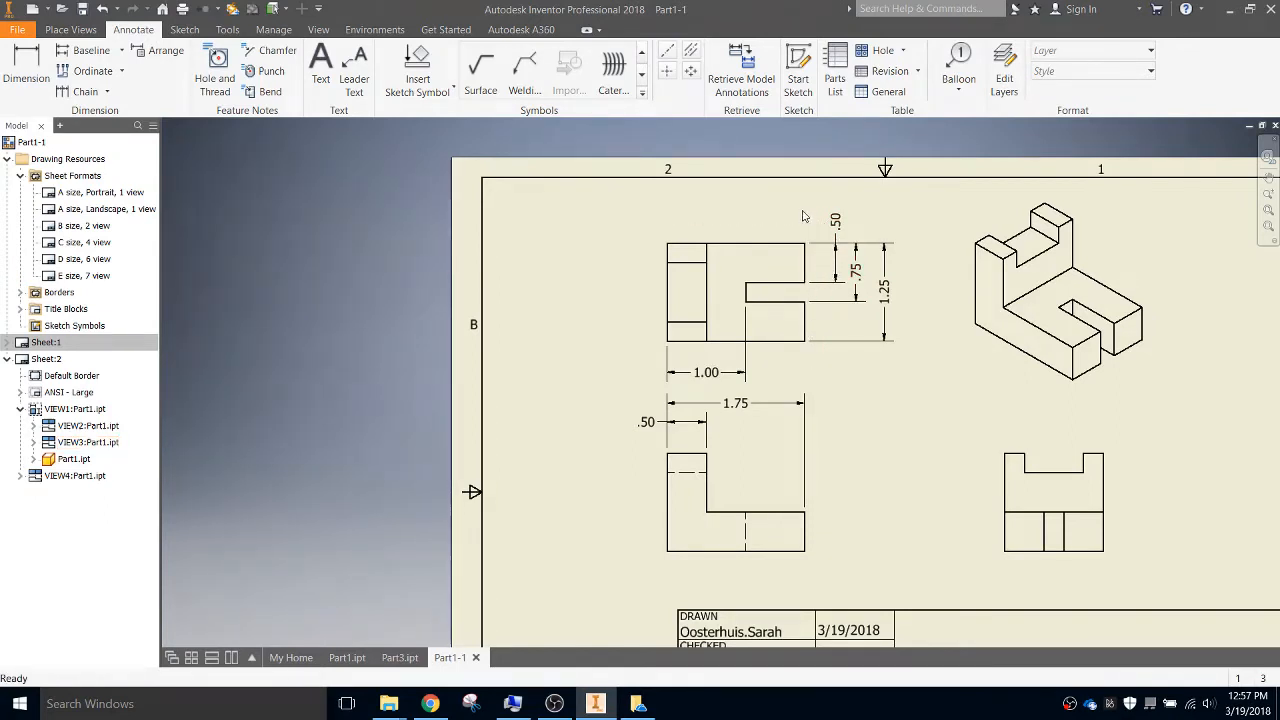
mouse_move(924, 491)
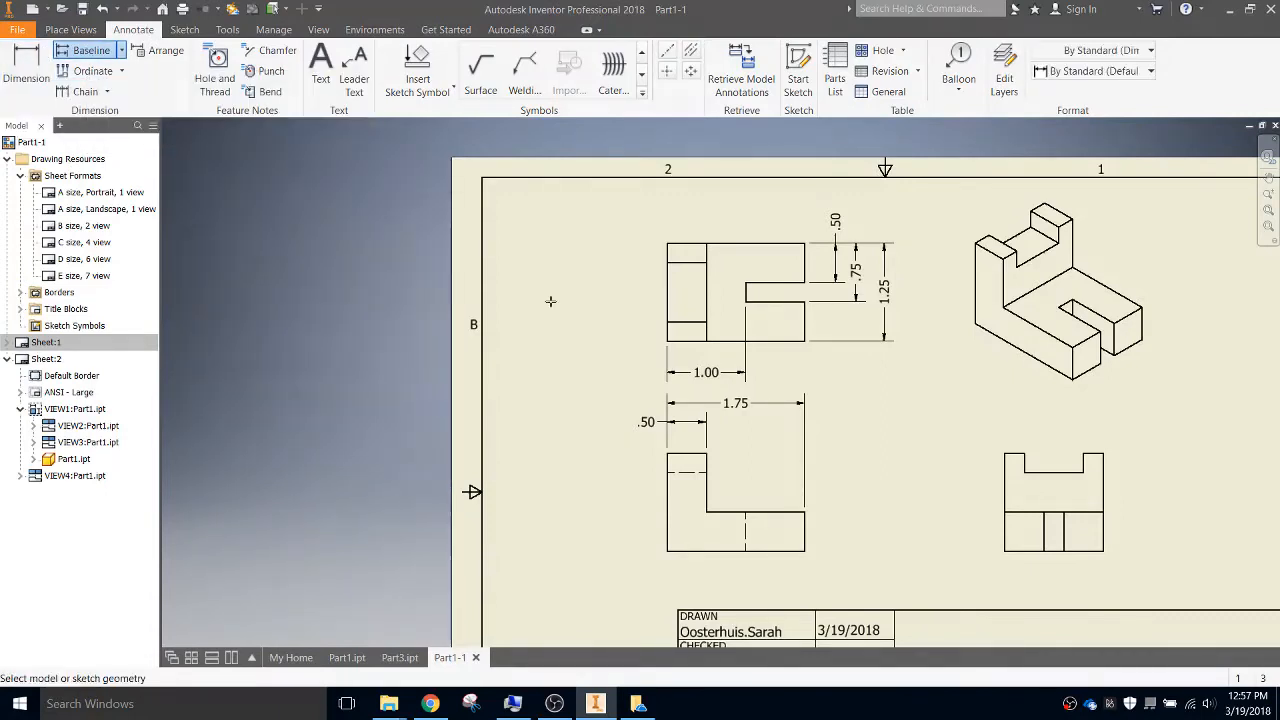
mouse_move(1037, 490)
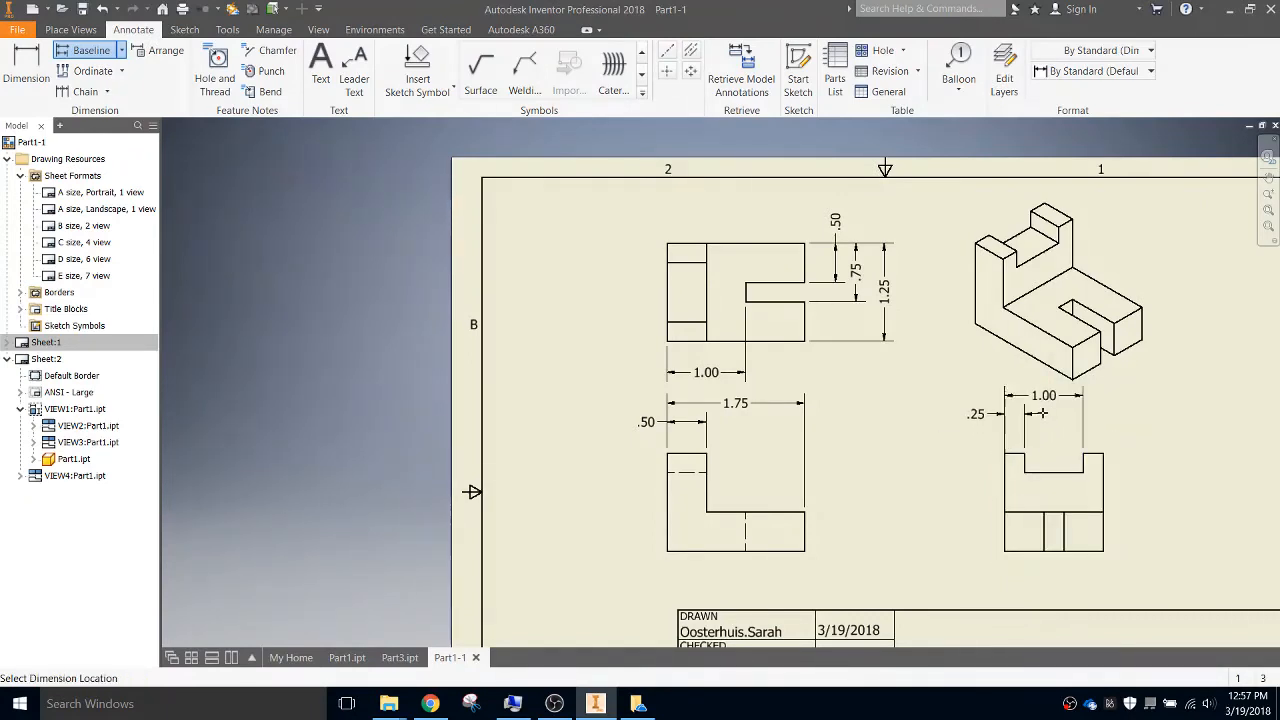
Place the .25 and 1.00 baseline dimensions above the right side view
left_click(1043, 403)
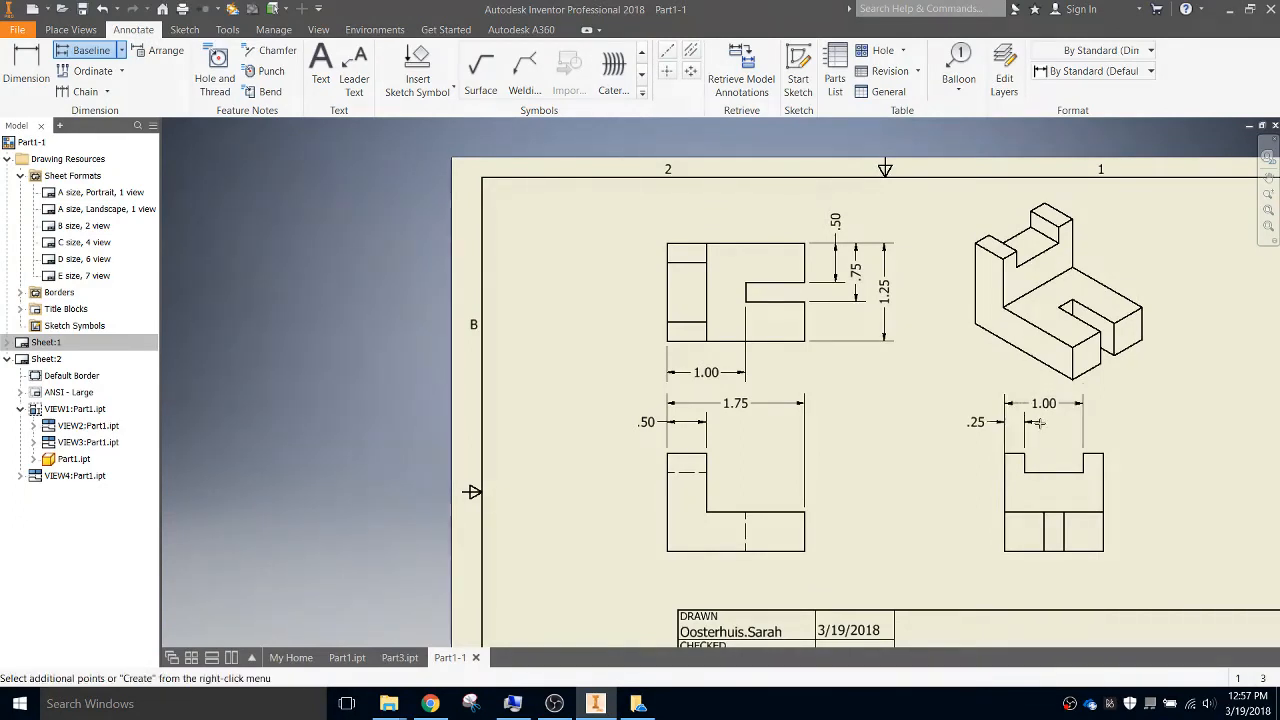
right_click(1040, 425)
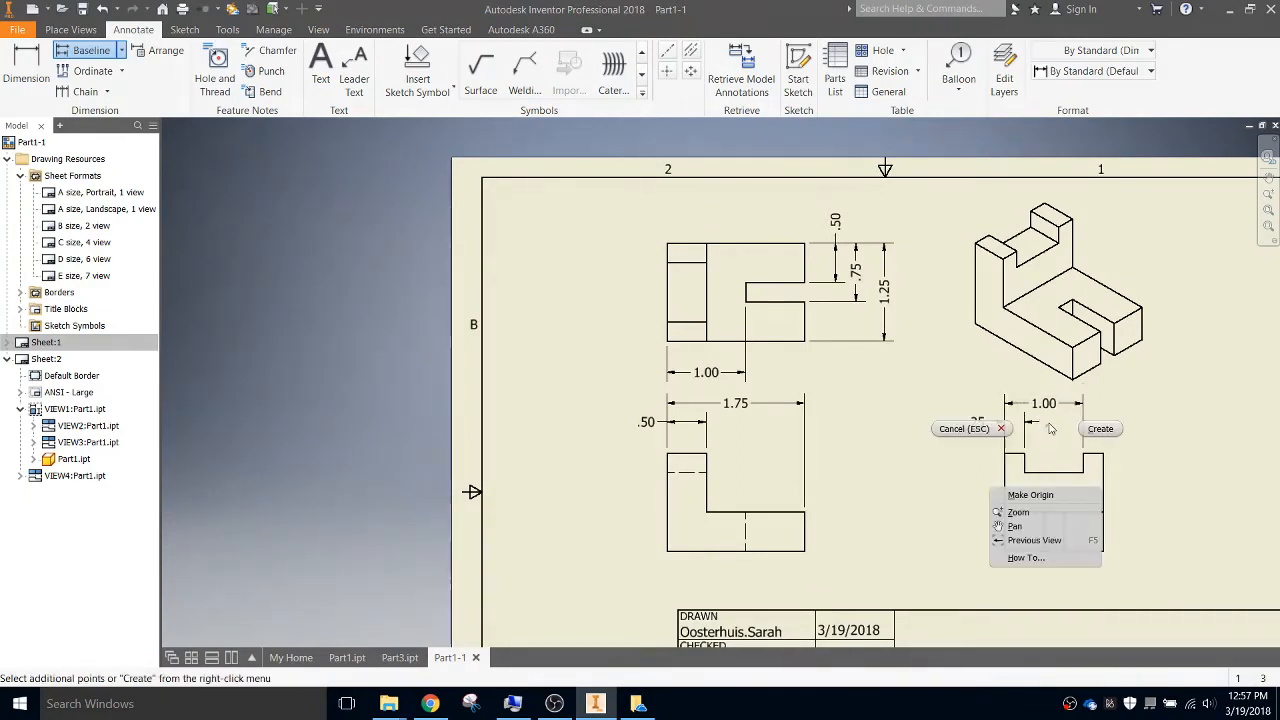
left_click(1099, 428)
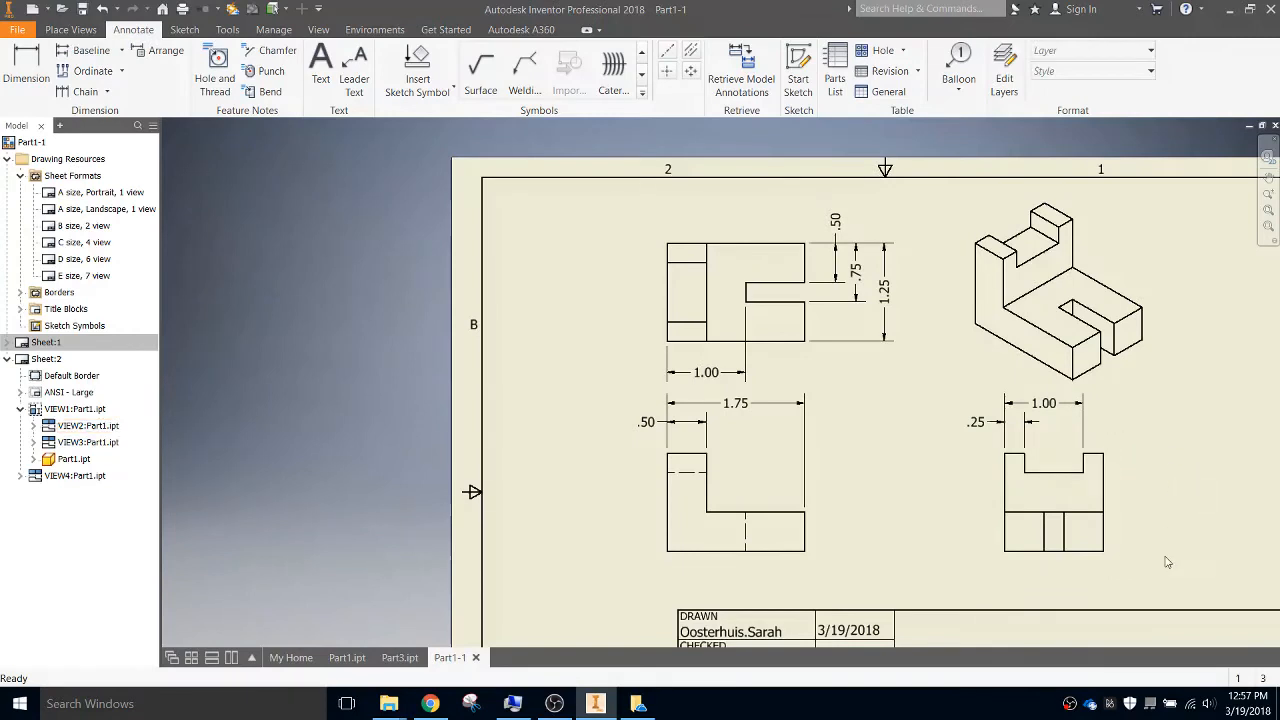
mouse_move(1172, 560)
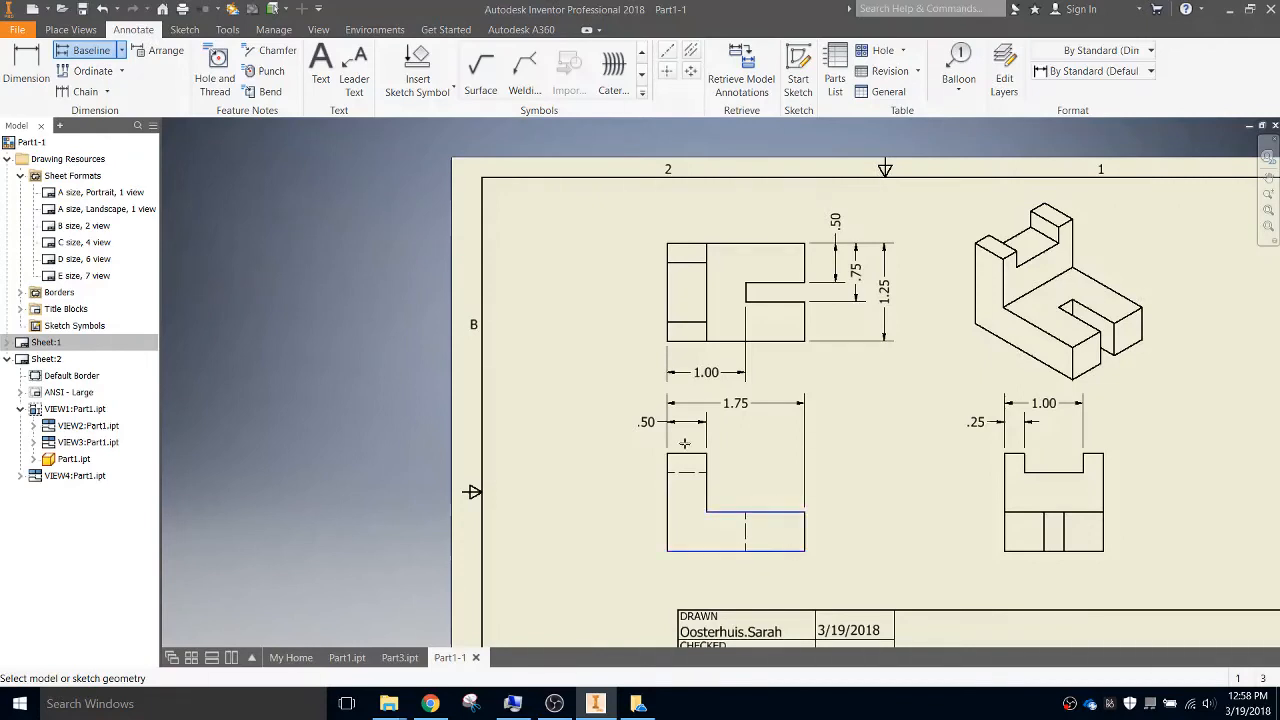
Place vertical baseline dimensions .50 and 1.25 beside the lower-left view
right_click(810, 485)
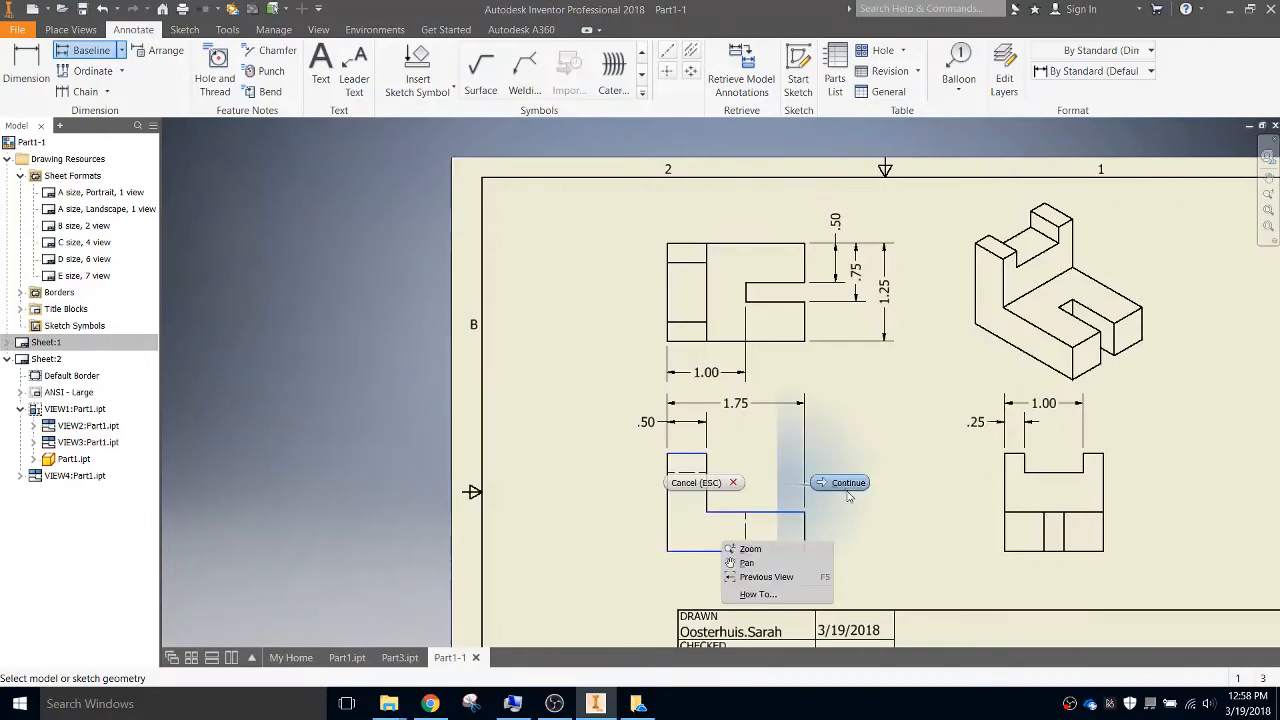
left_click(847, 483)
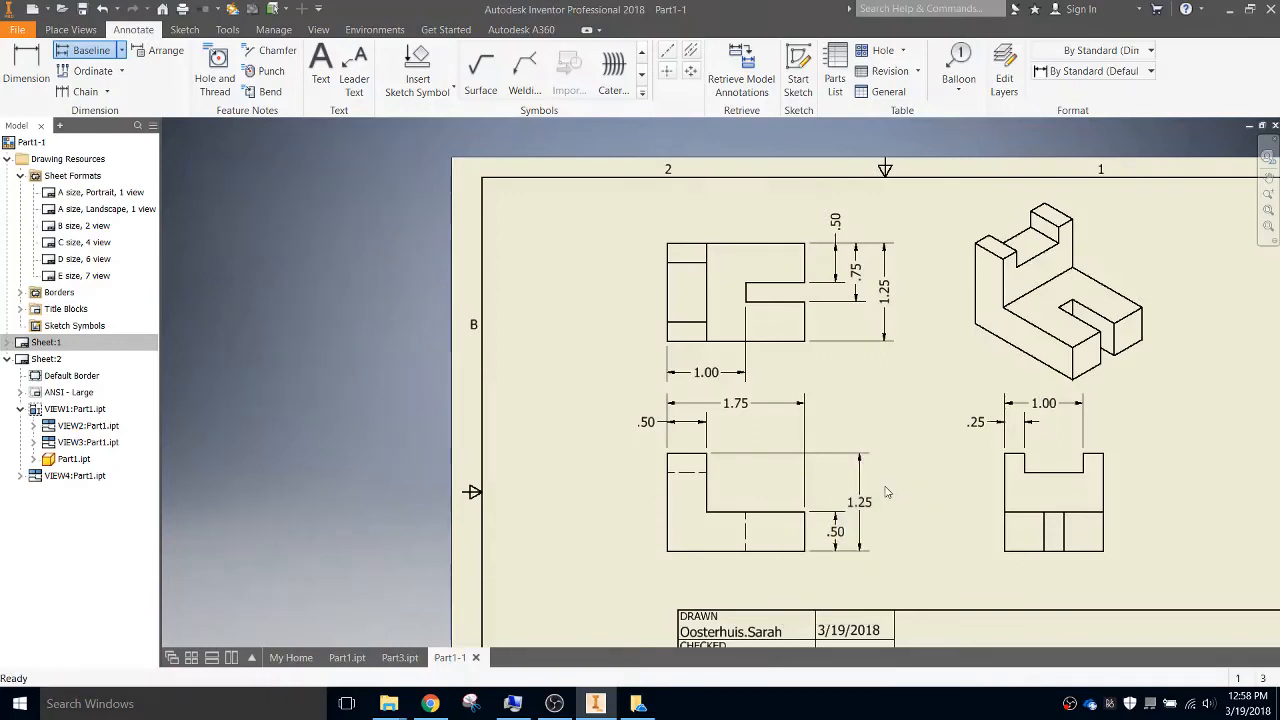
left_click(845, 495)
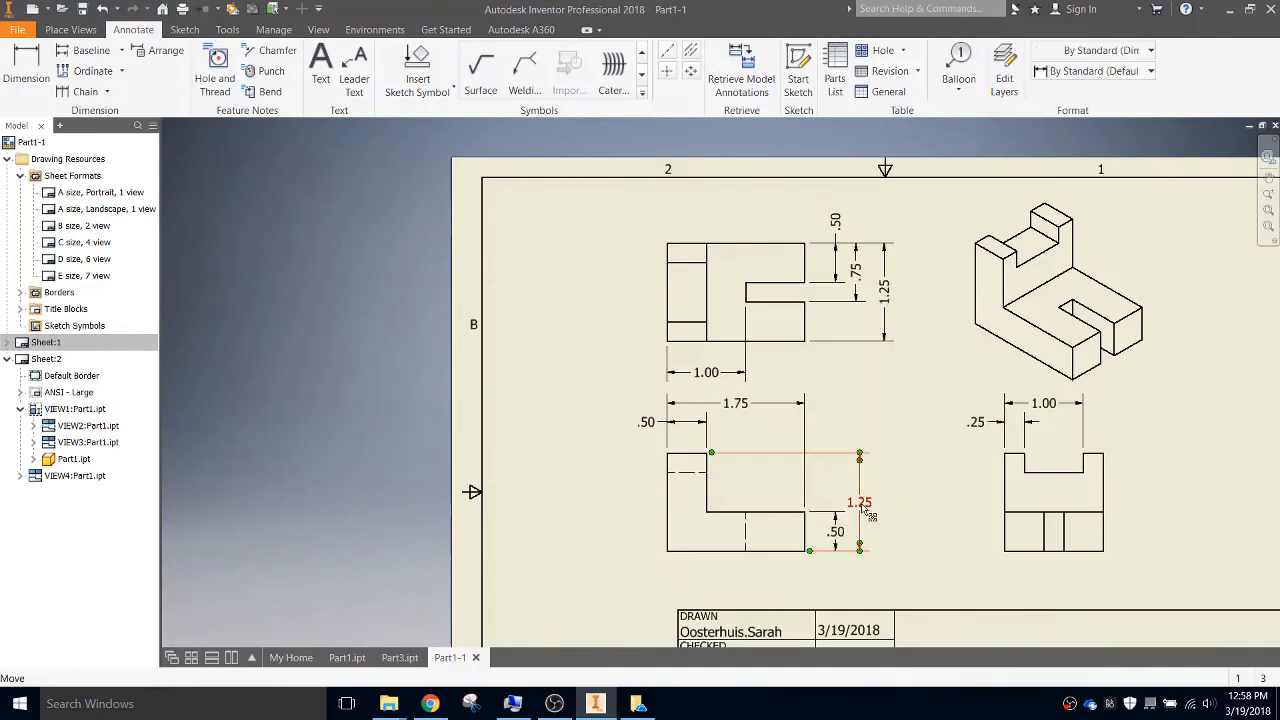
Change the 1.25 dimension to the aligned dimension style
right_click(858, 502)
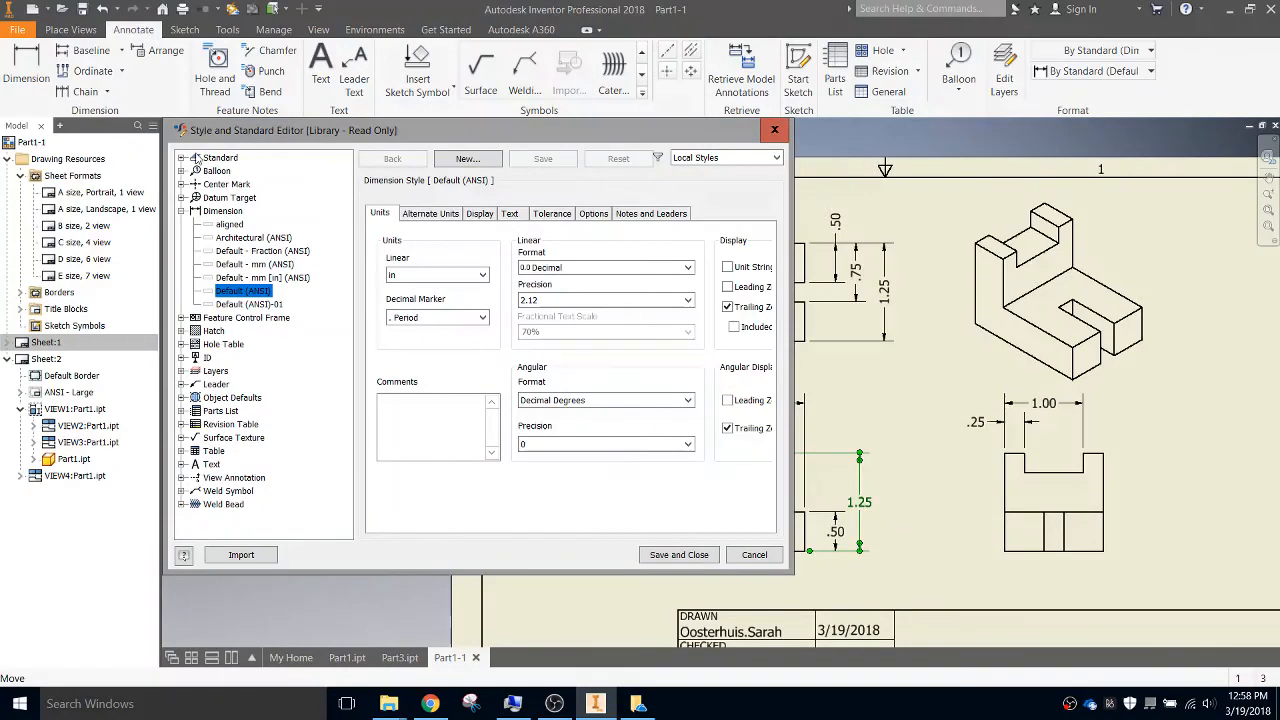
left_click(230, 237)
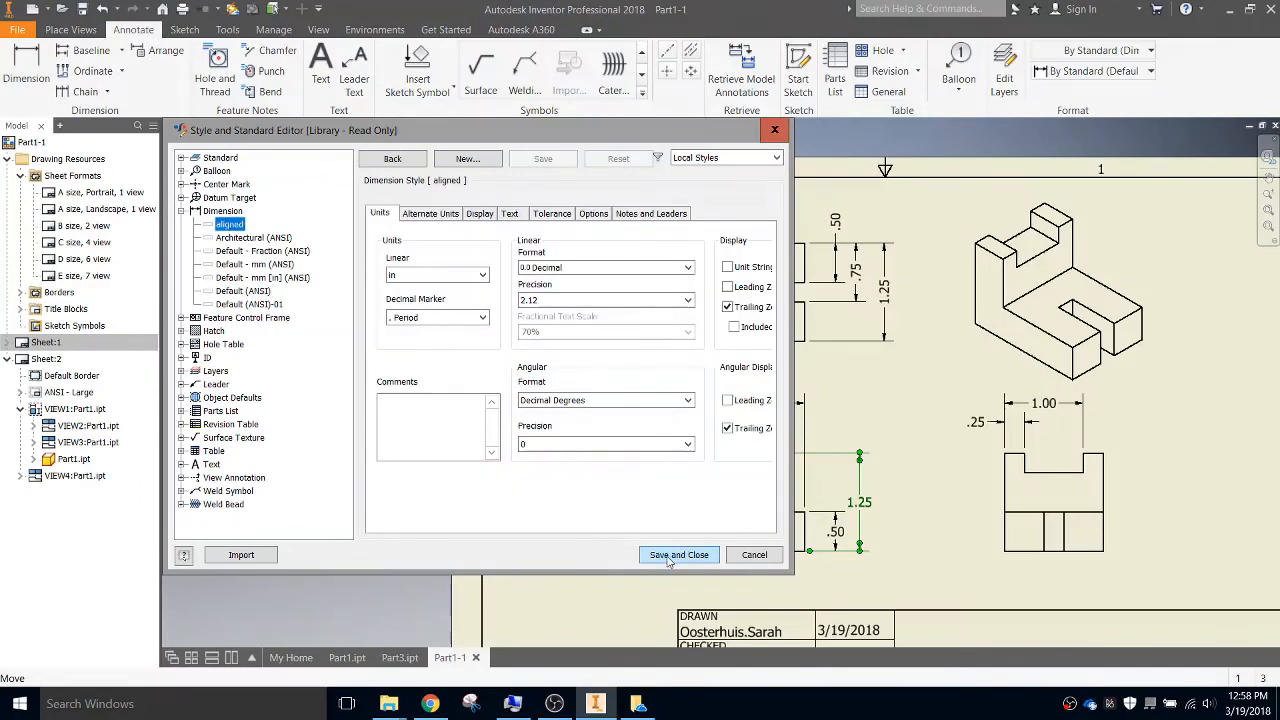
left_click(678, 555)
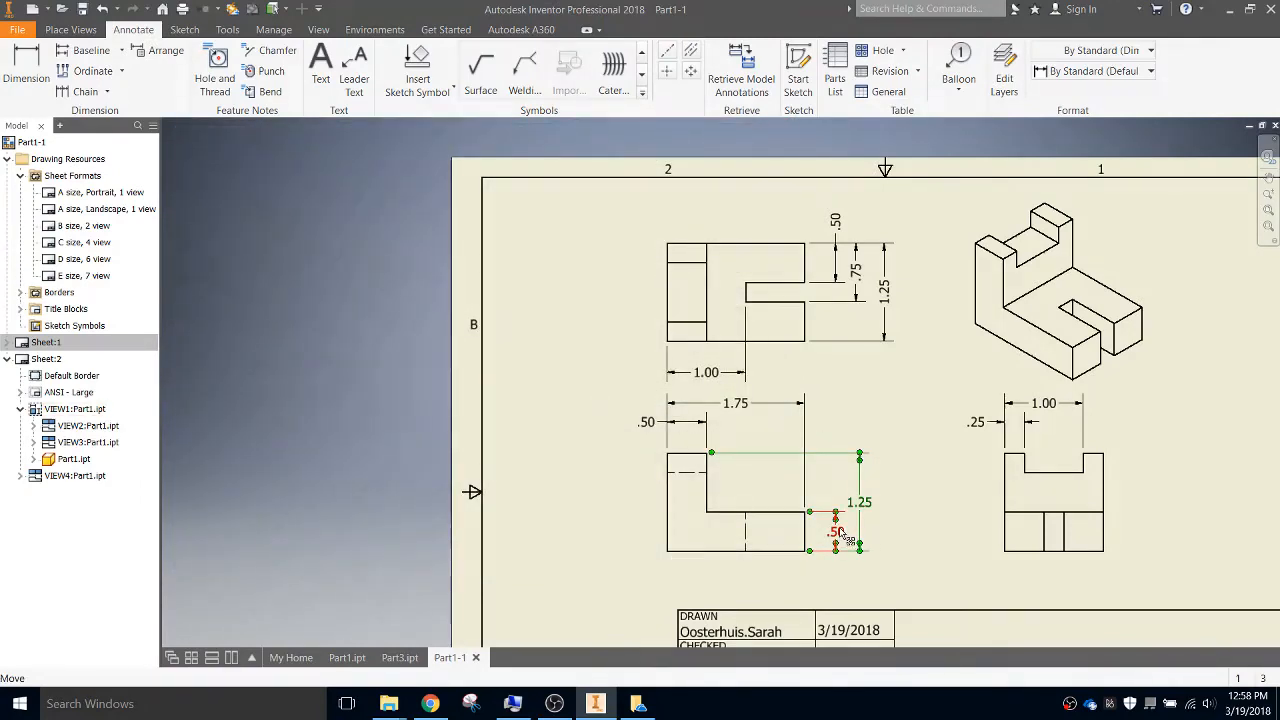
Apply the aligned dimension style to the .50 dimension
right_click(850, 535)
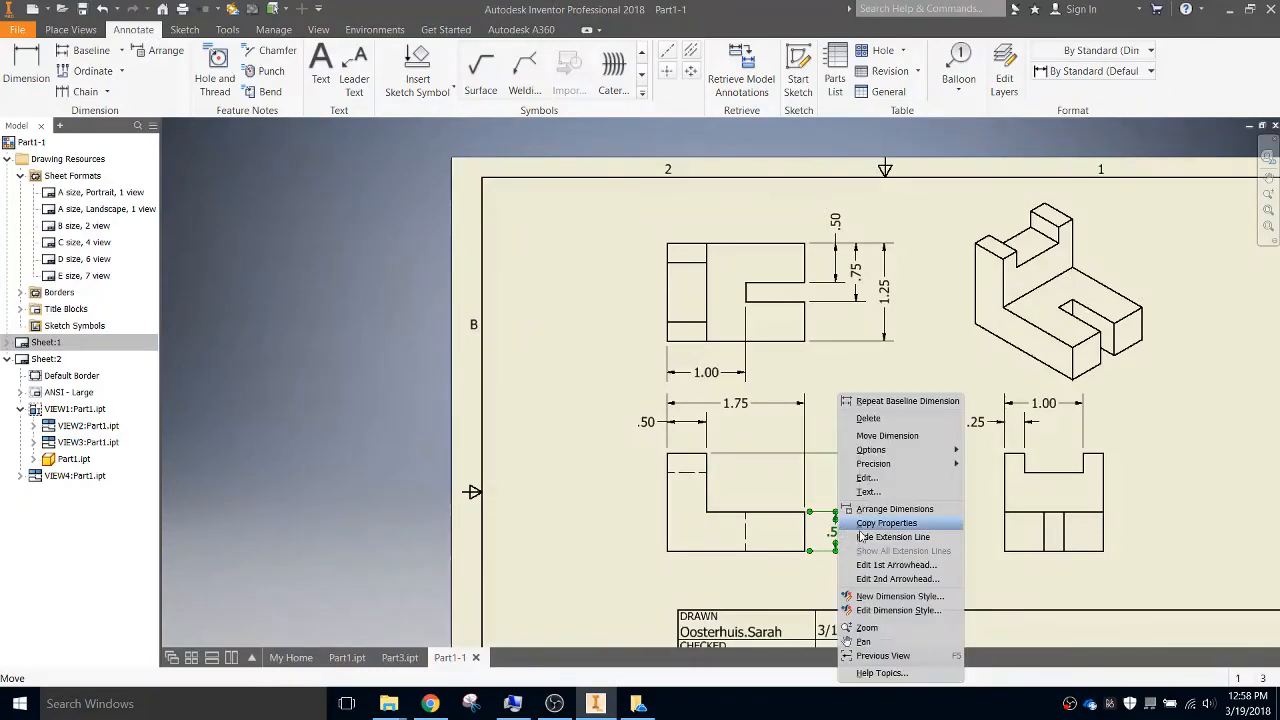
left_click(899, 596)
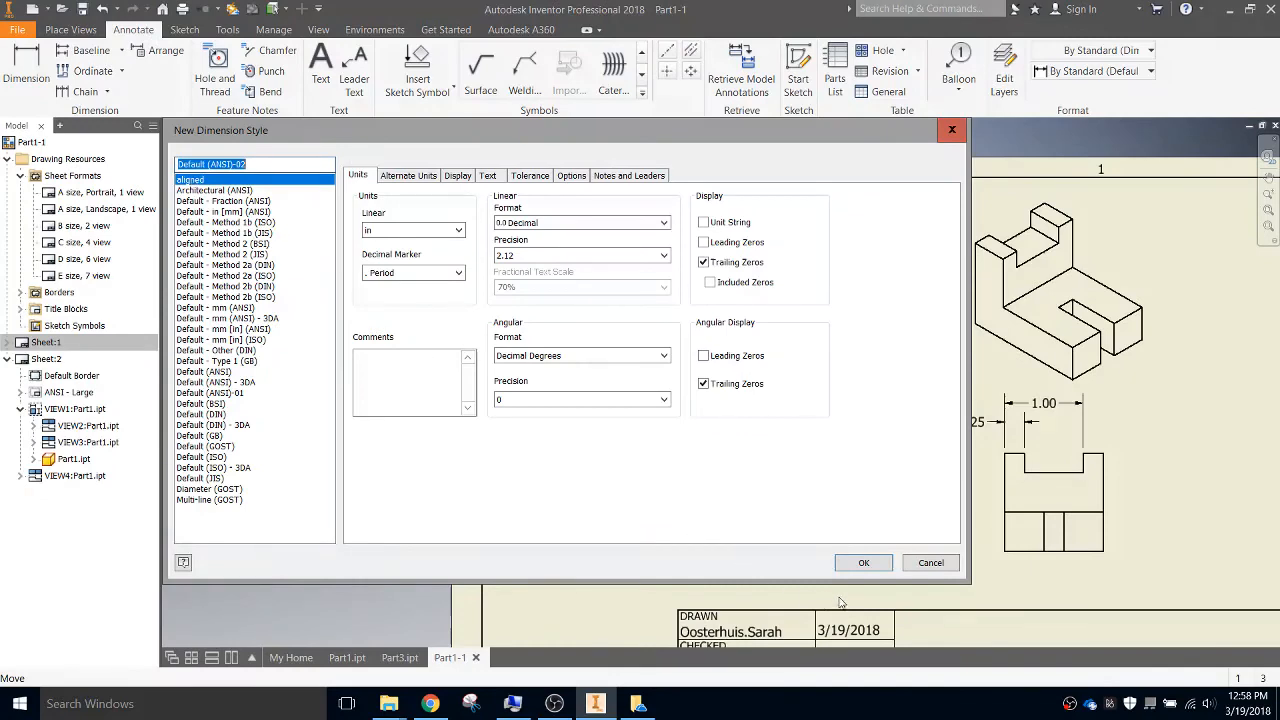
left_click(863, 562)
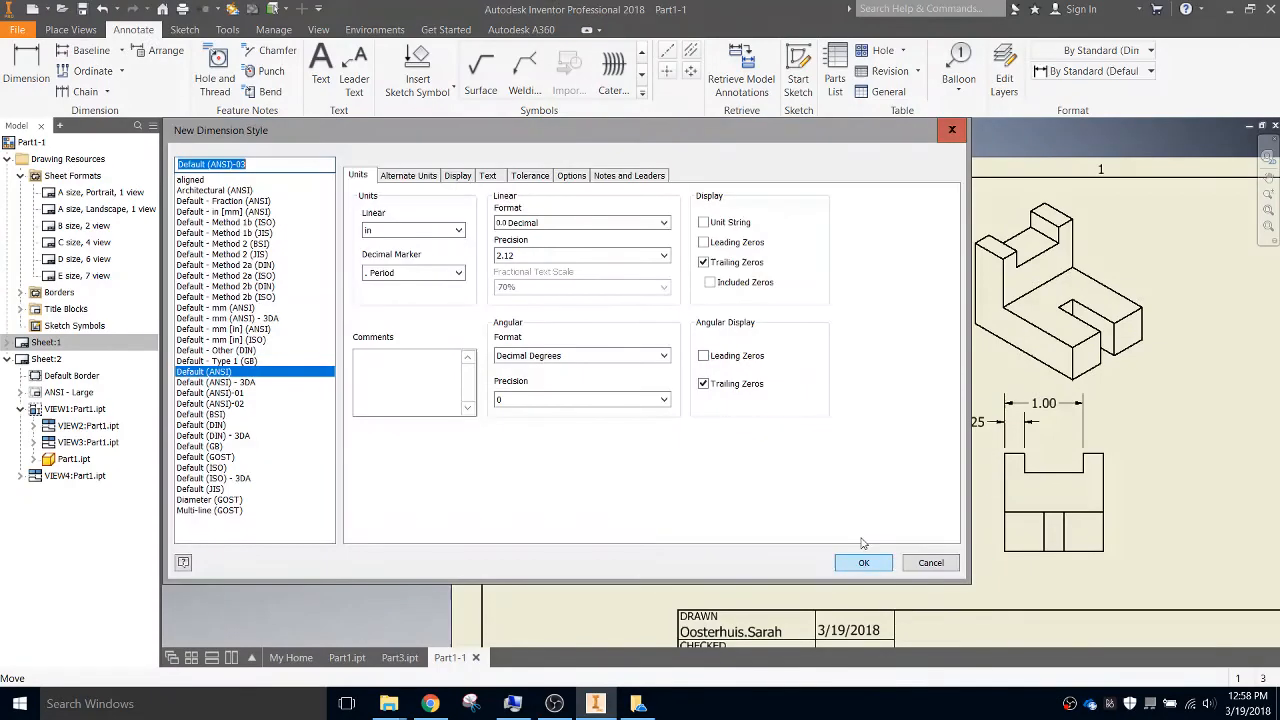
left_click(190, 179)
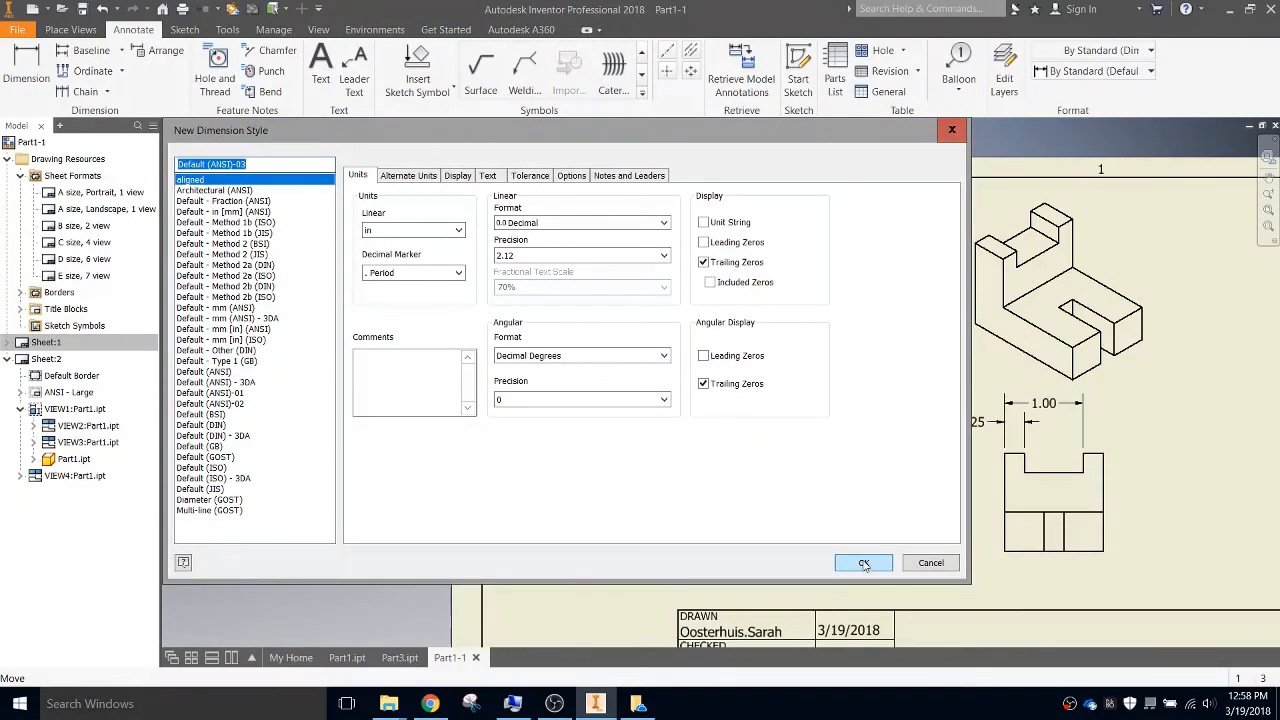
left_click(862, 562)
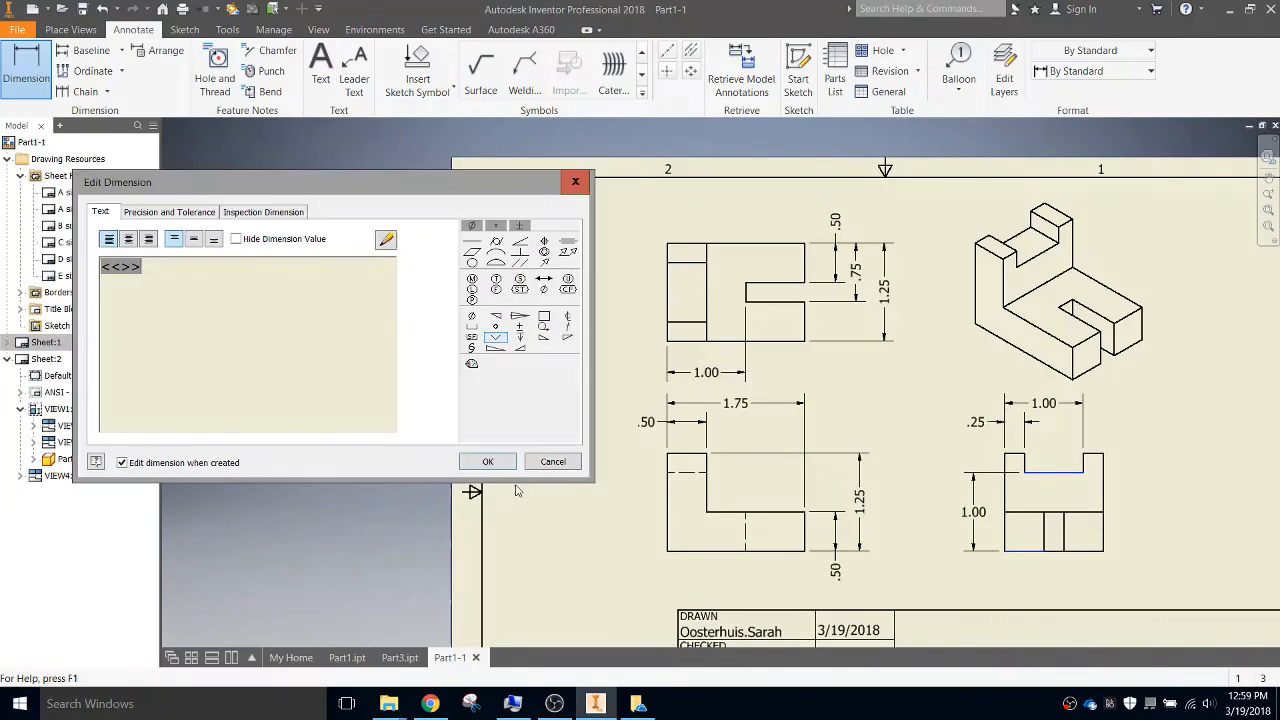
Place the 1.00 height dimension on the lower-right view, dismissing the text editor
left_click(552, 461)
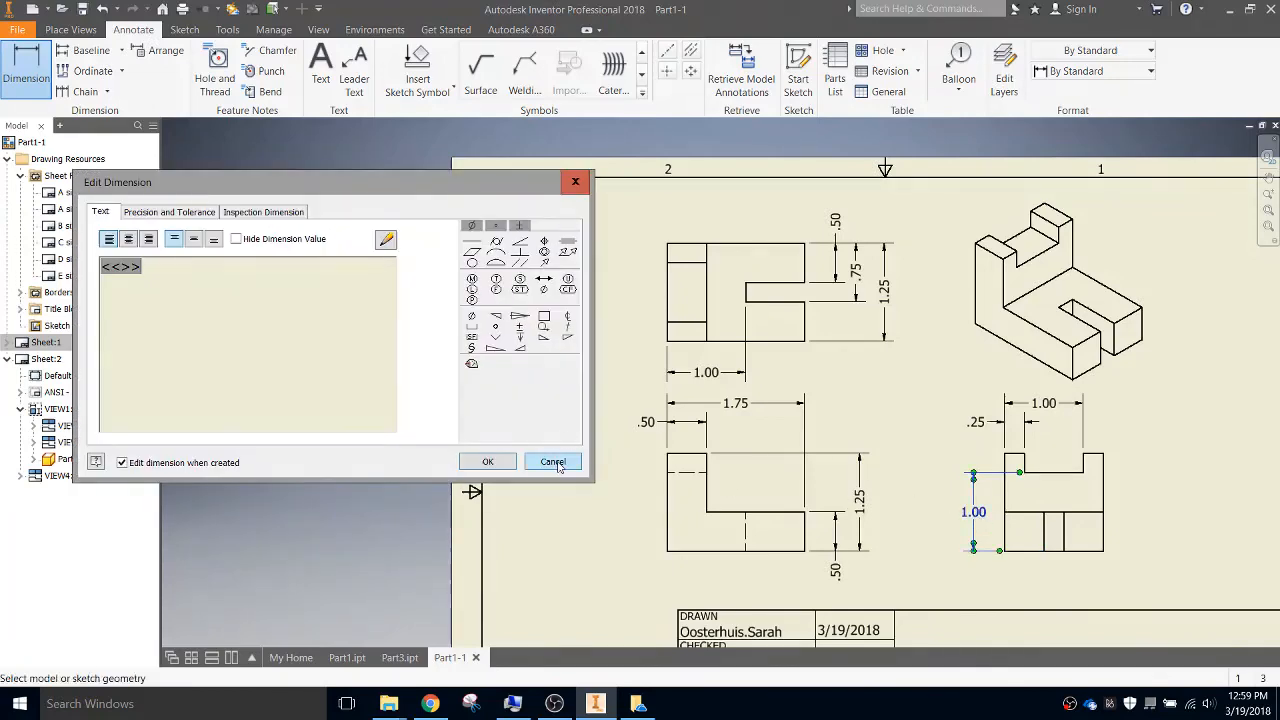
left_click(552, 461)
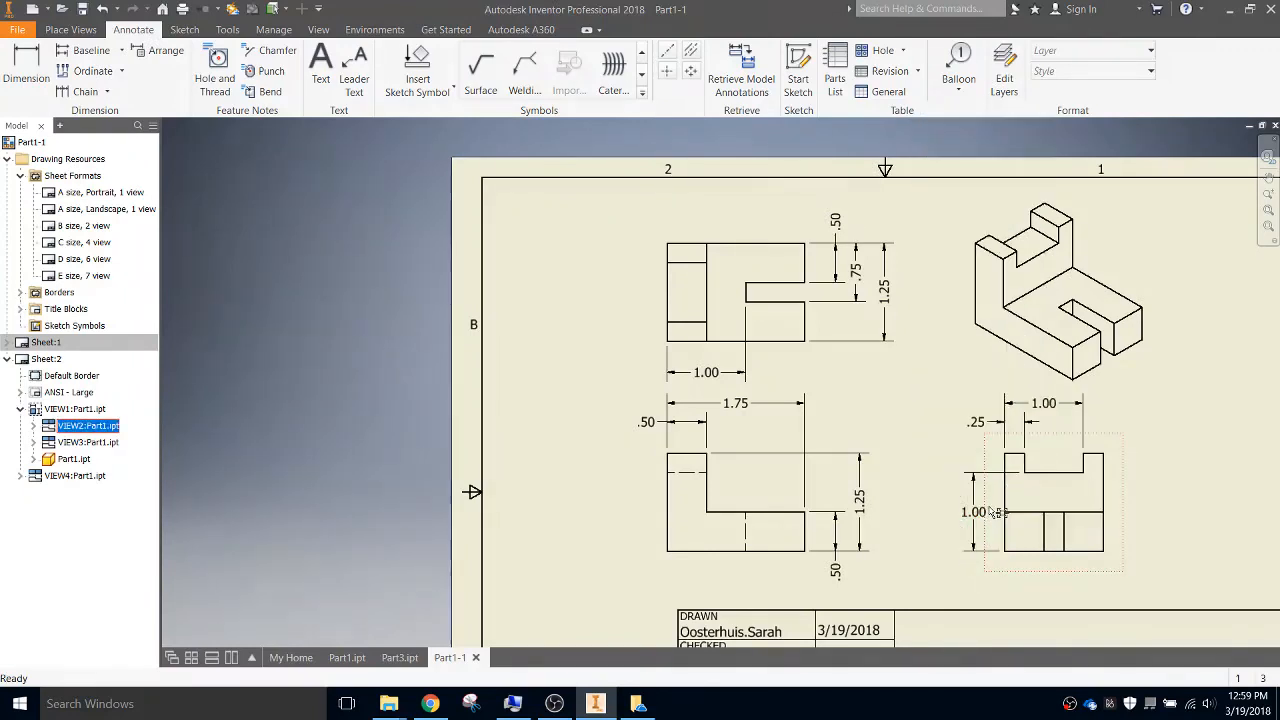
Apply the aligned dimension style to the right view's 1.00 height dimension
right_click(975, 512)
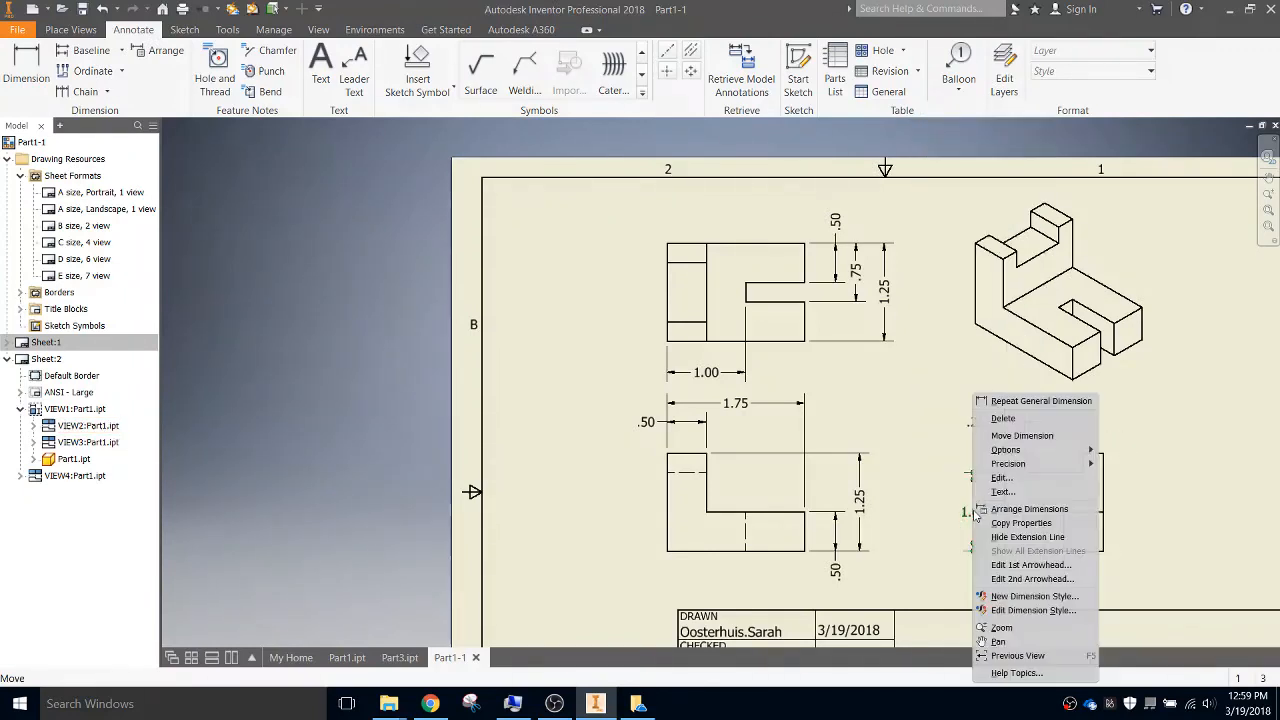
left_click(1034, 596)
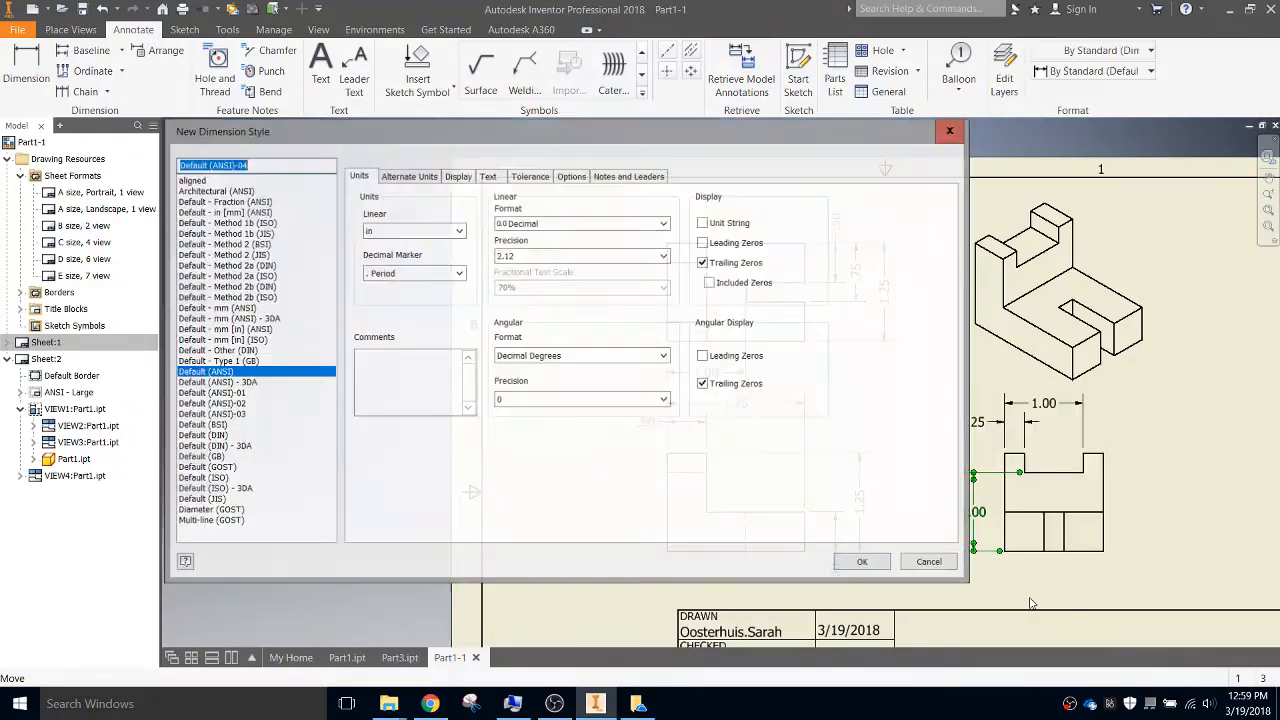
left_click(190, 179)
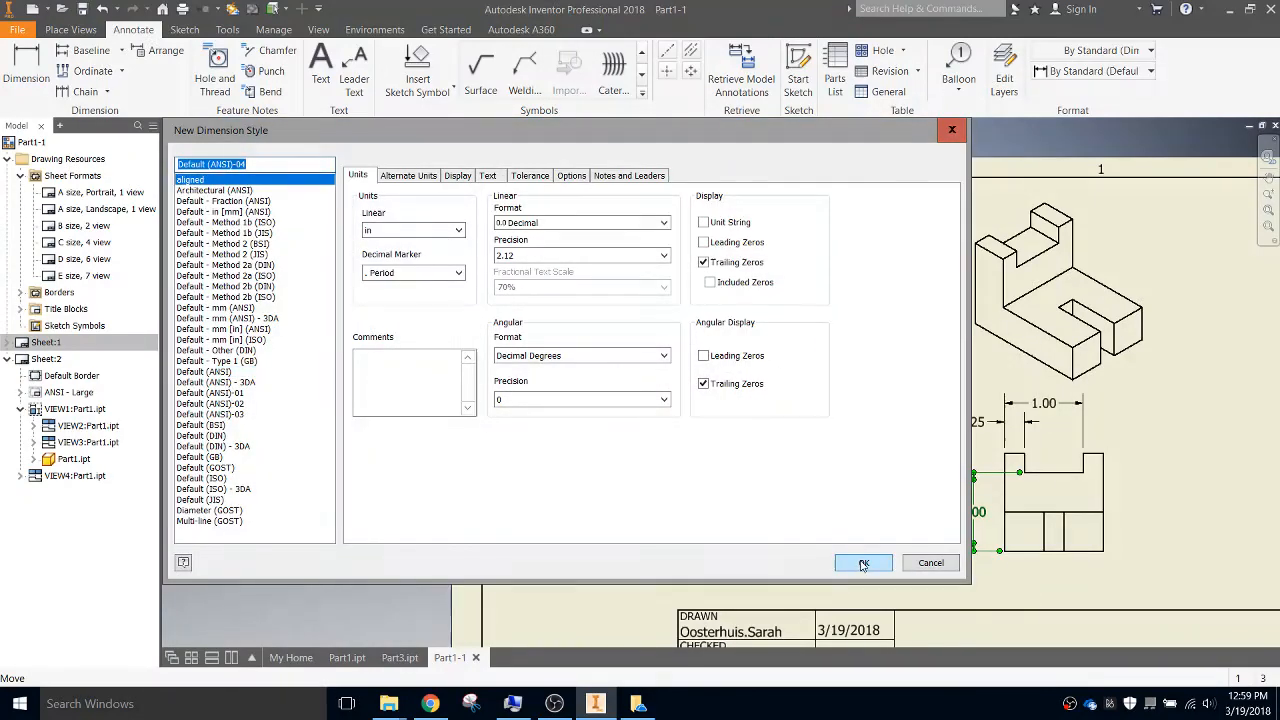
left_click(862, 562)
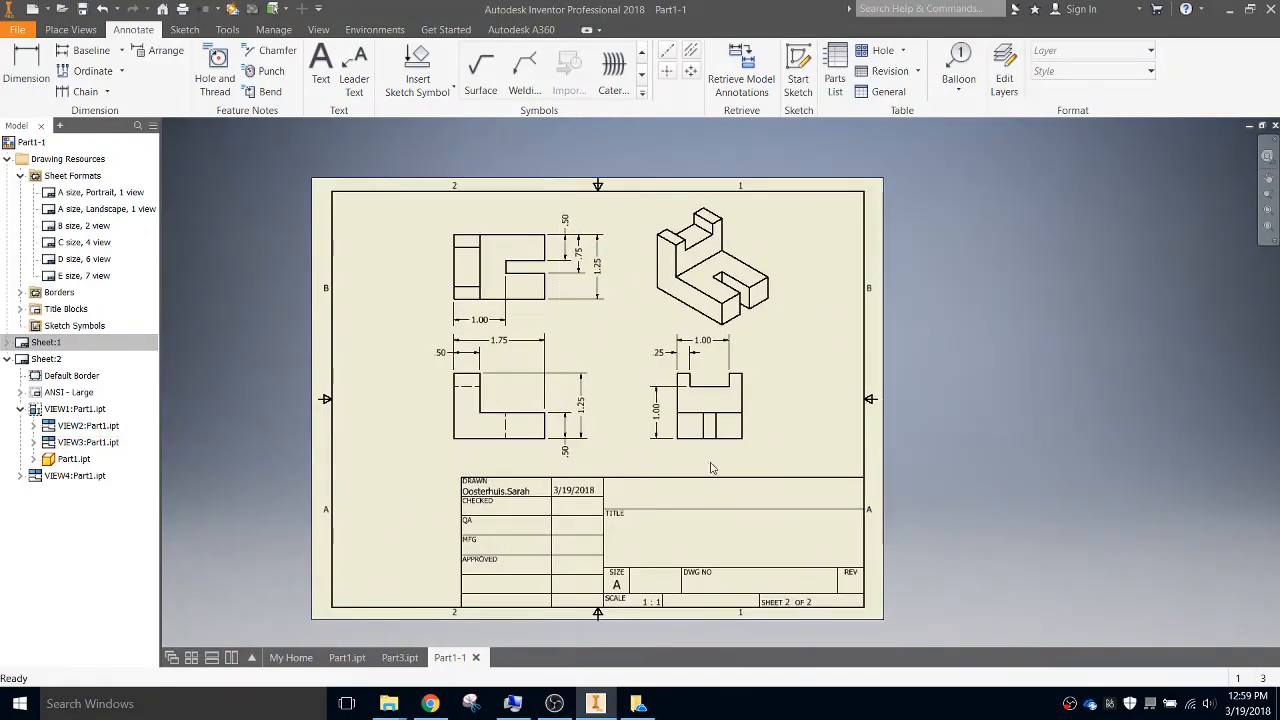
mouse_move(836, 360)
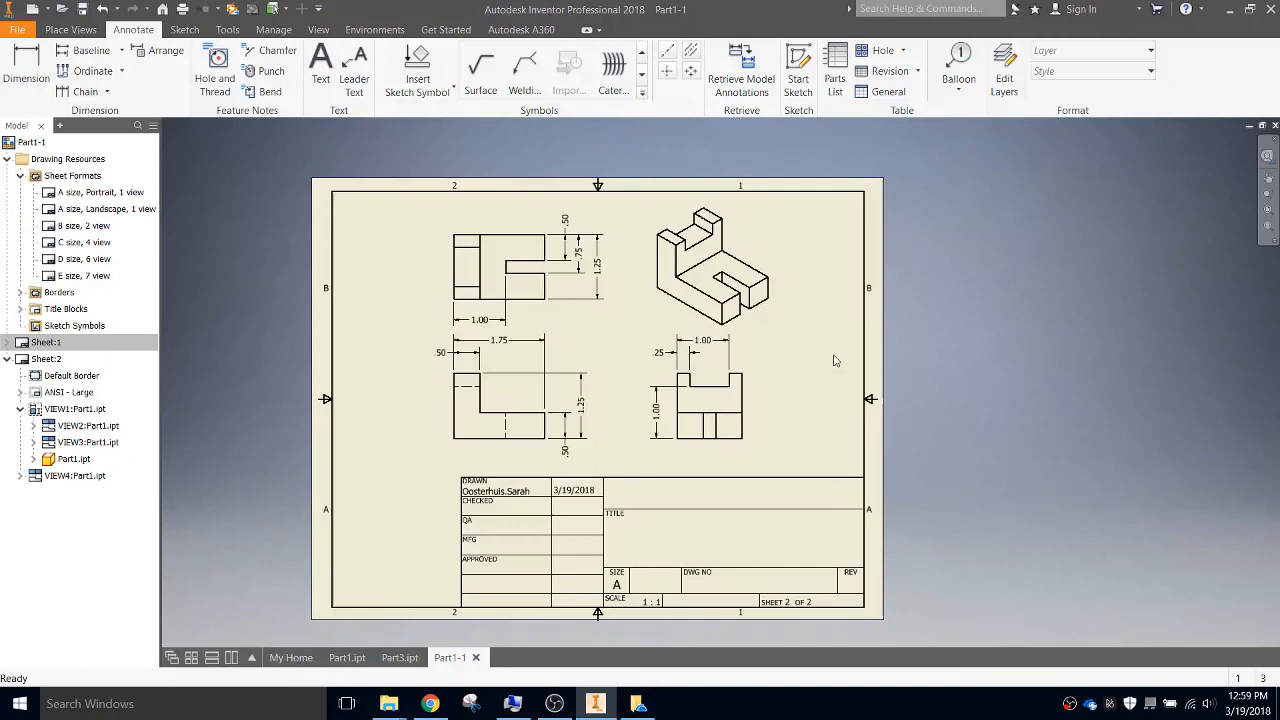
mouse_move(826, 358)
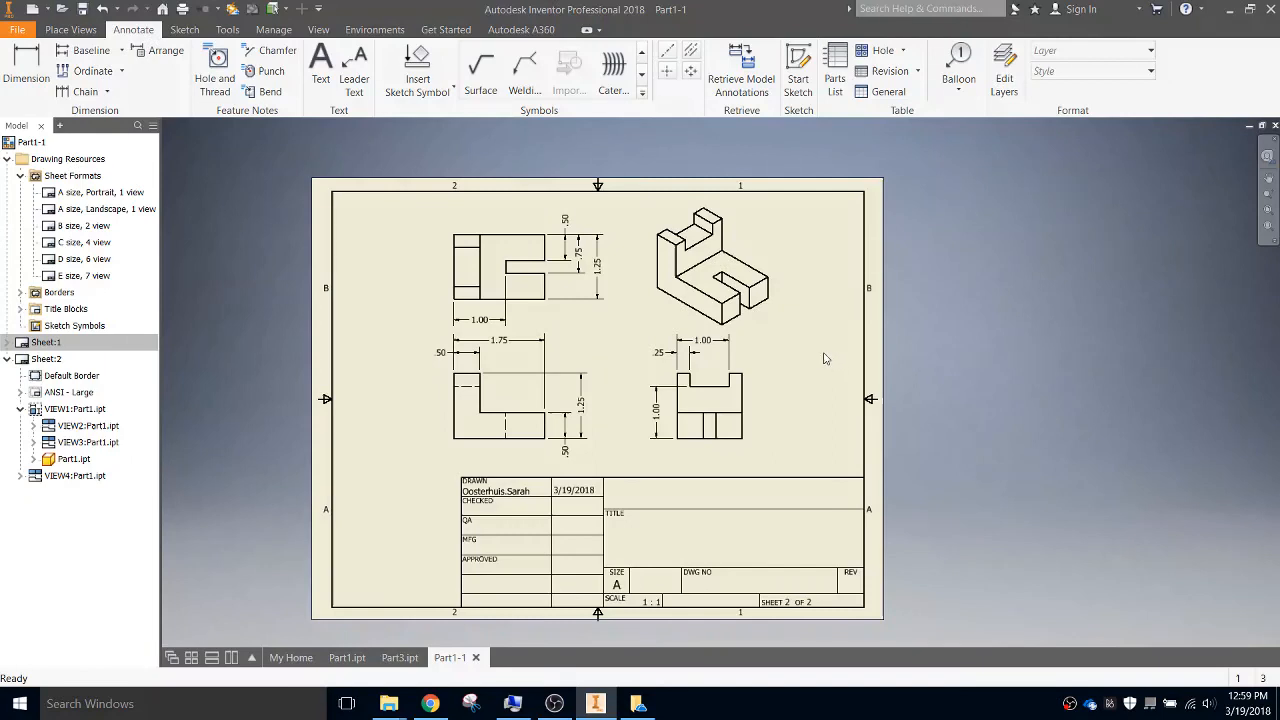